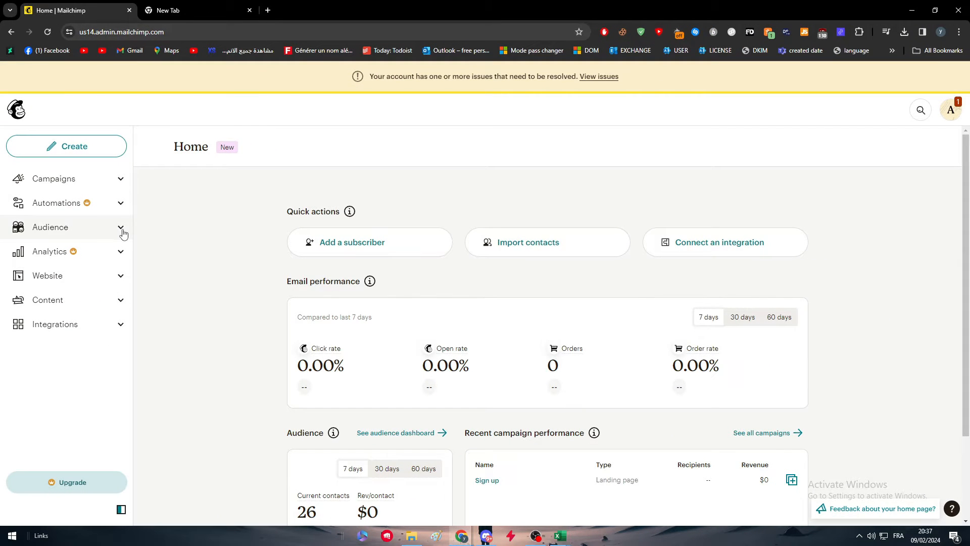
# Open Audience > All contacts and scroll through the 26 contacts
pyautogui.click(50, 227)
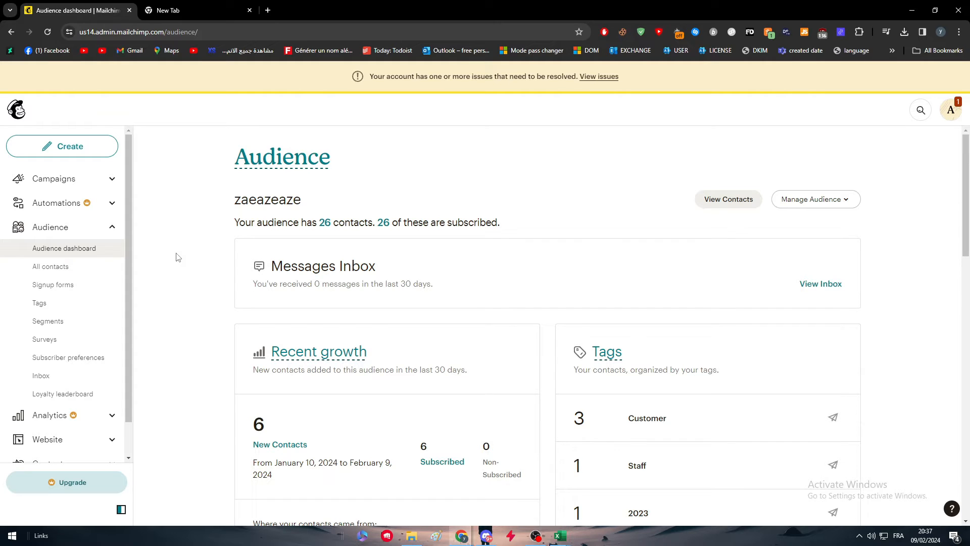
pyautogui.click(50, 267)
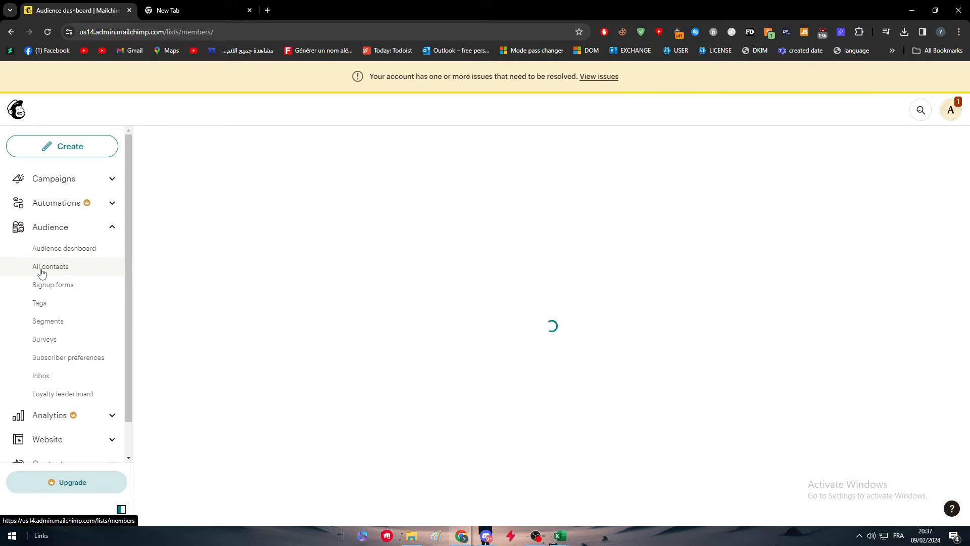
pyautogui.click(51, 267)
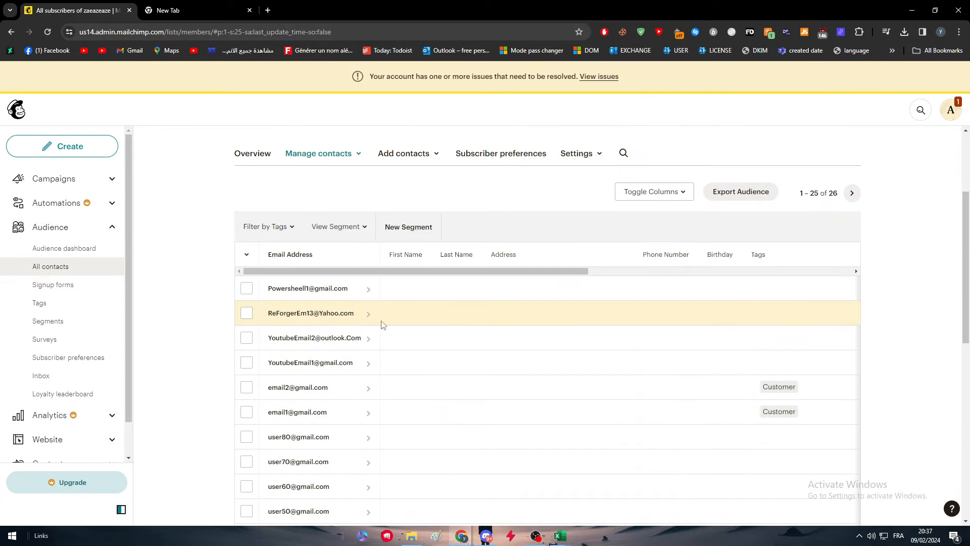
pyautogui.scroll(-3)
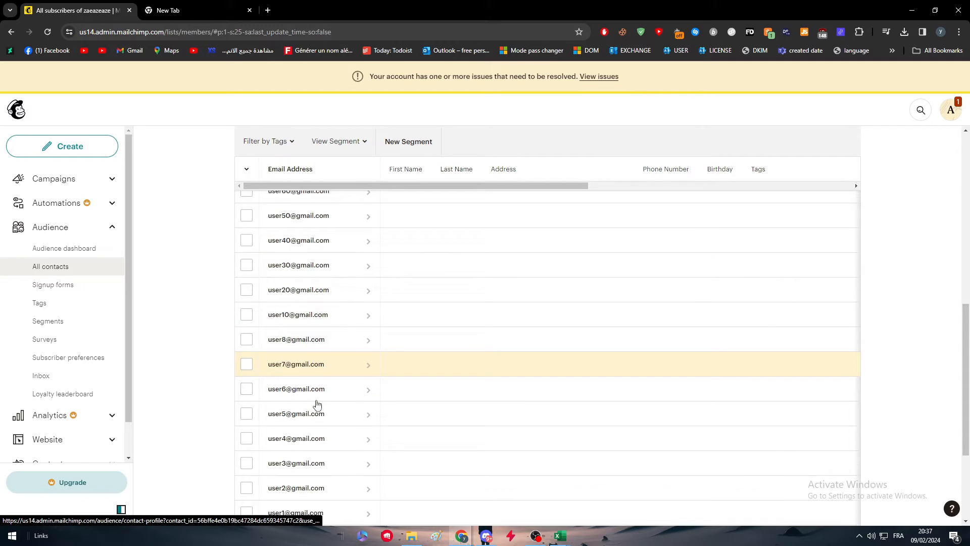
pyautogui.scroll(3)
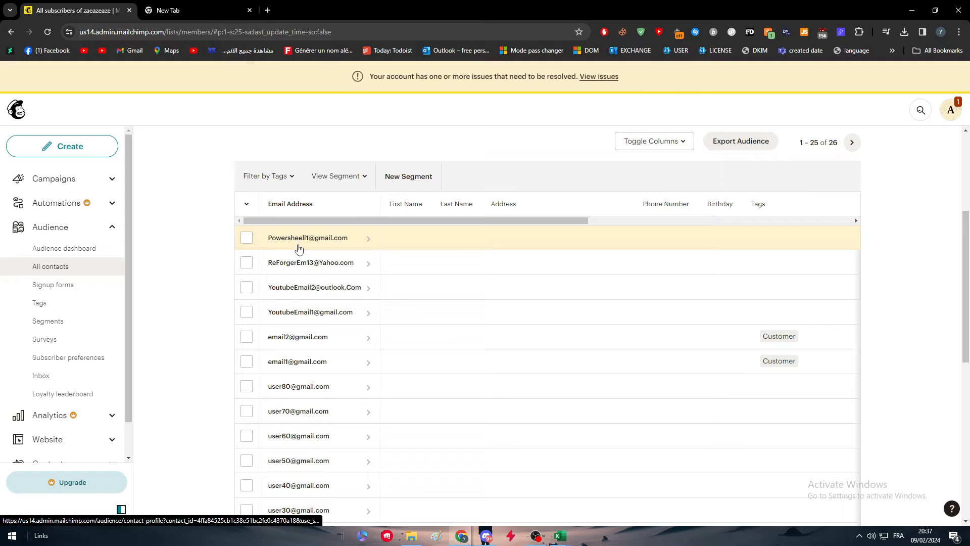
pyautogui.moveTo(653, 233)
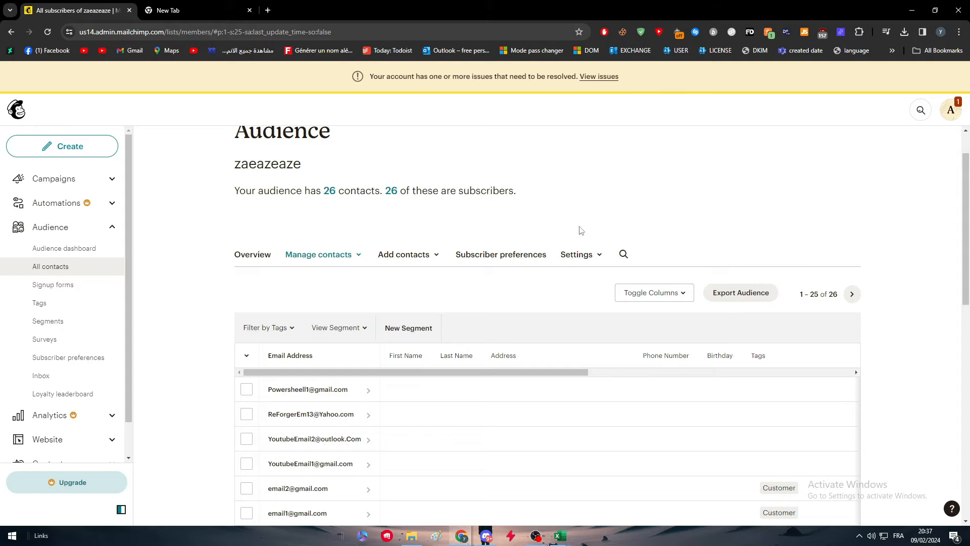
pyautogui.moveTo(656, 333)
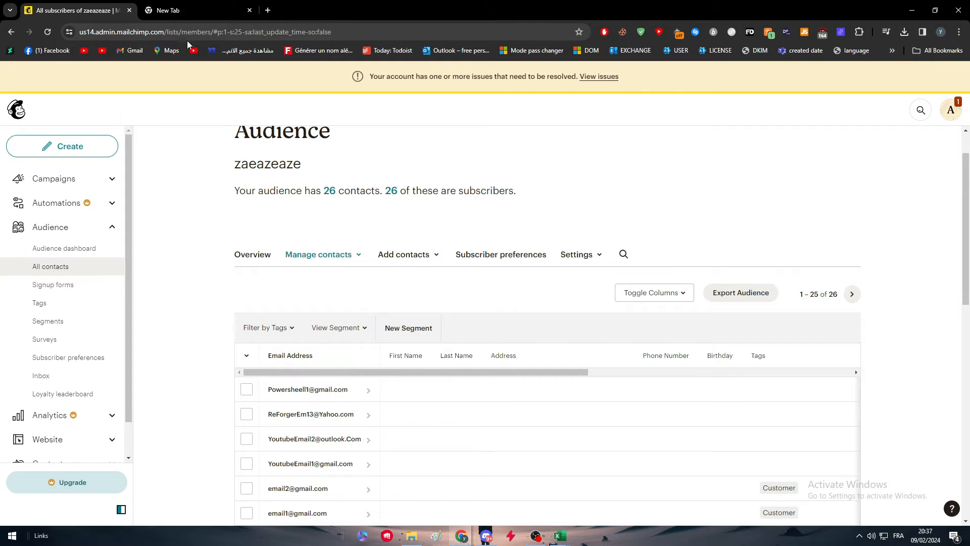
# In the other tab, open the Fake Name Generator bookmark and select its phone number
pyautogui.click(198, 10)
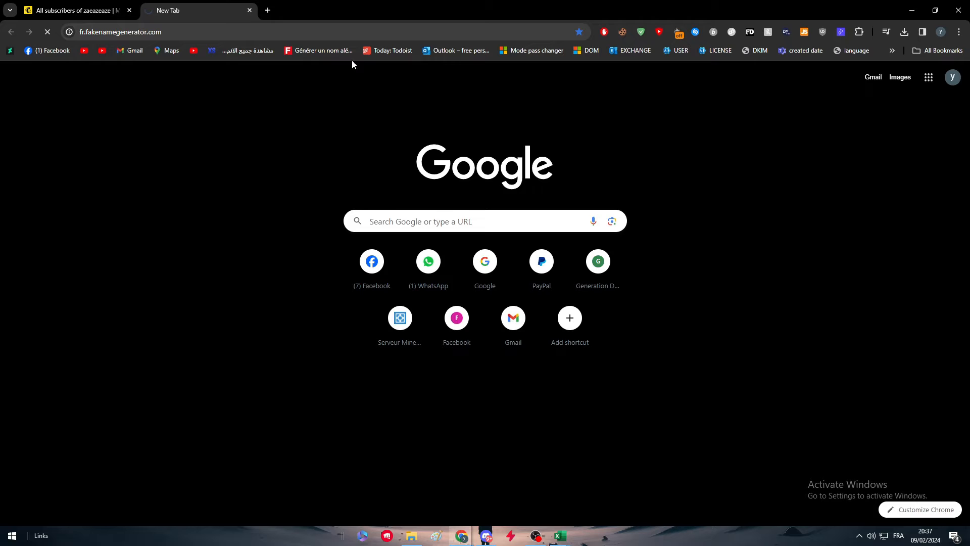
pyautogui.click(318, 51)
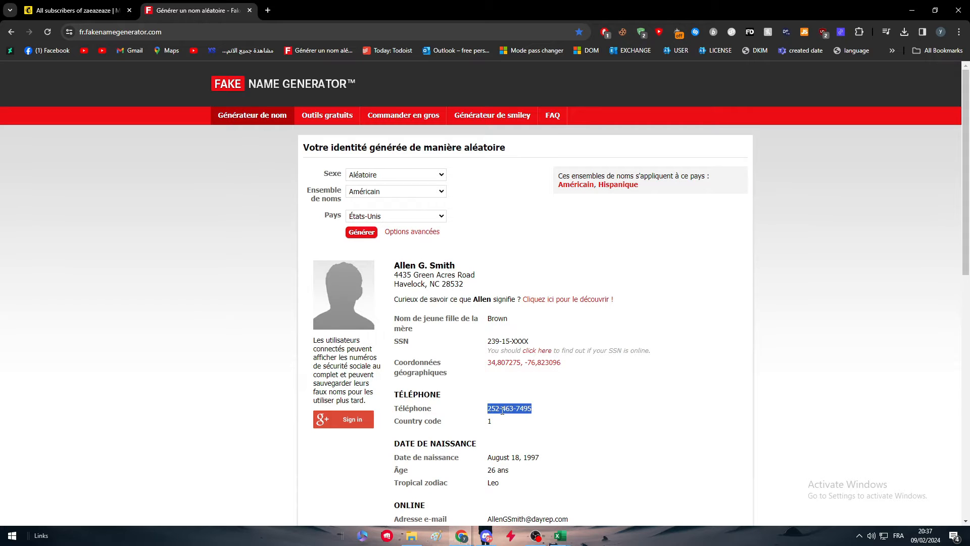
pyautogui.click(557, 535)
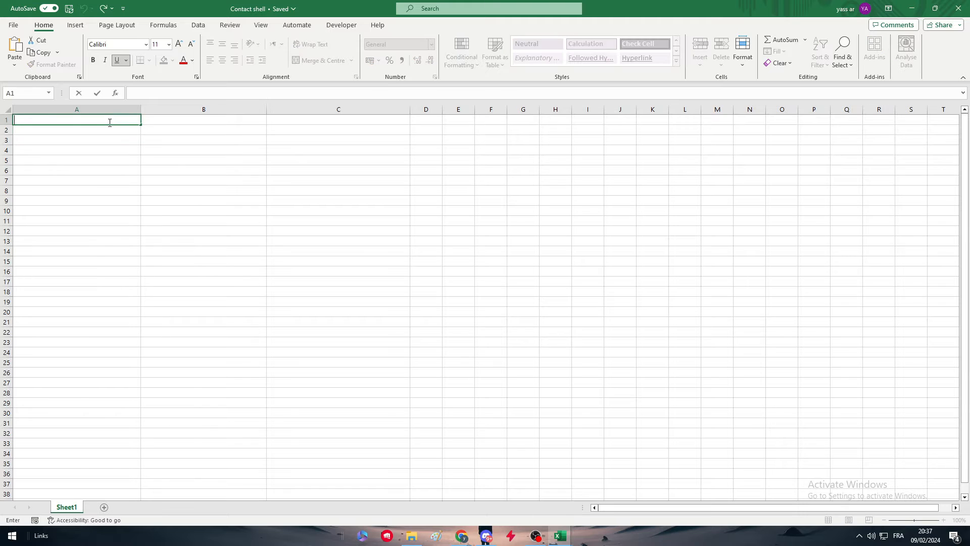
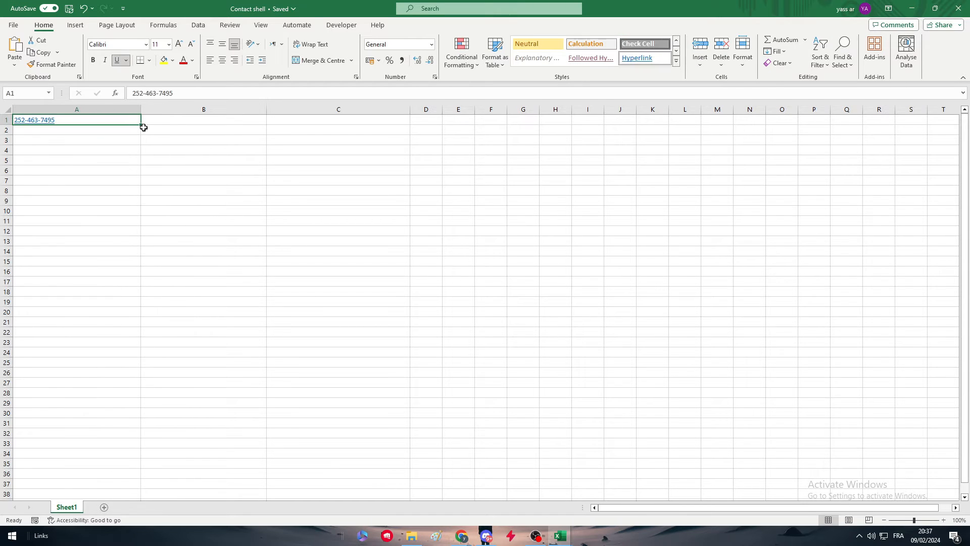
pyautogui.moveTo(136, 125)
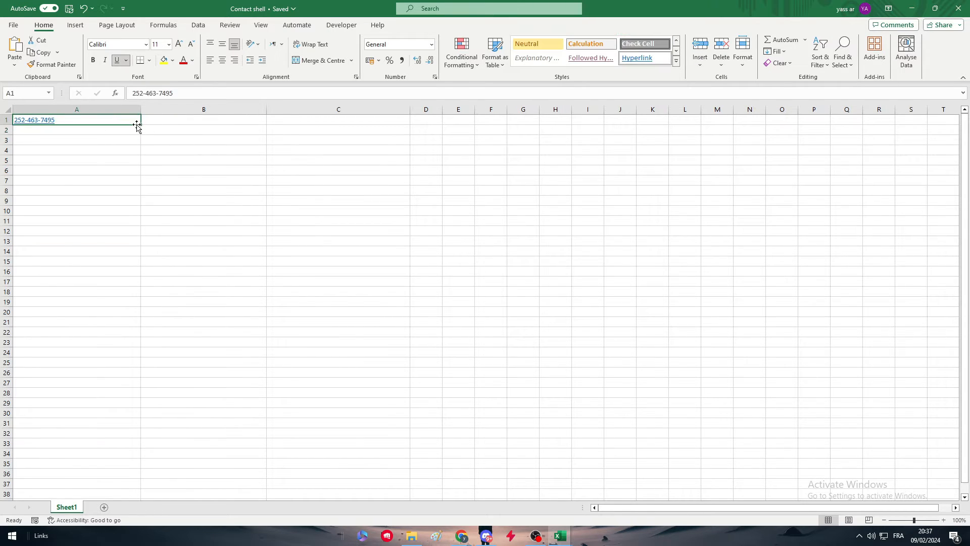
pyautogui.moveTo(136, 124); pyautogui.dragTo(136, 336)
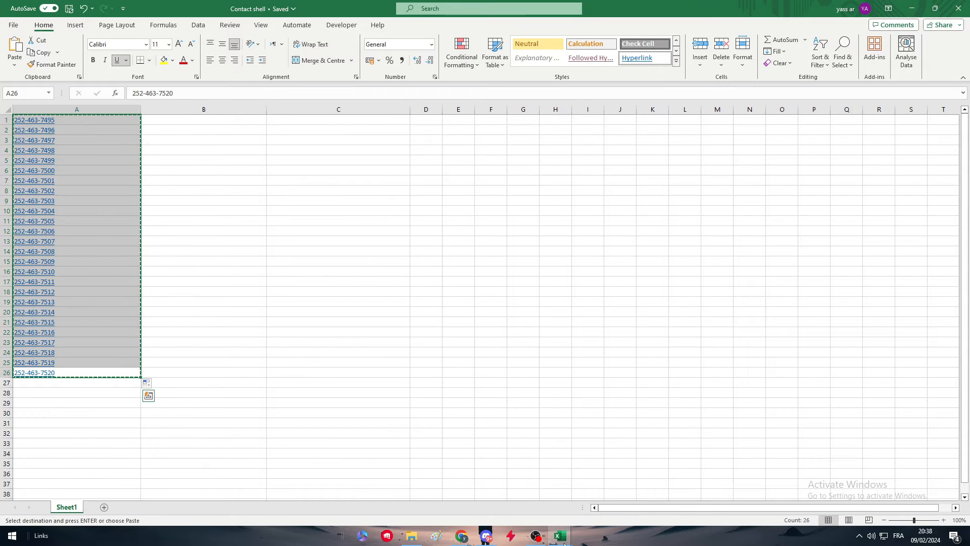
pyautogui.moveTo(463, 535)
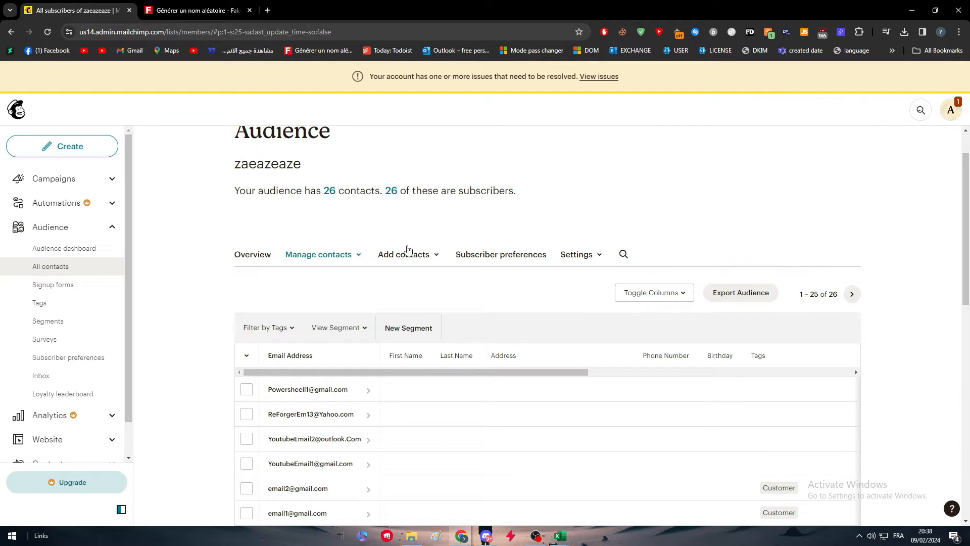
# Start a copy-and-paste import into zaeazeaze, tag it, and label the column Phone Number
pyautogui.click(404, 254)
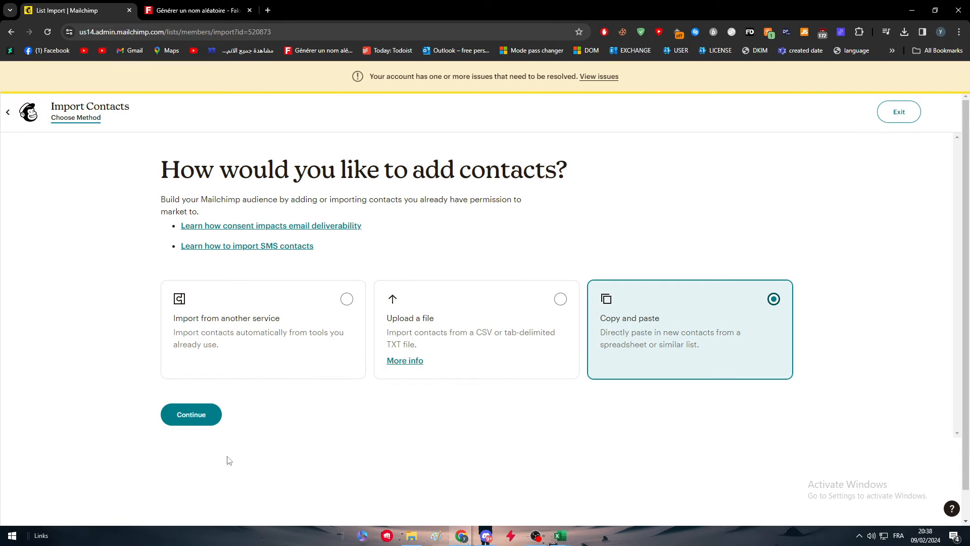
pyautogui.click(190, 414)
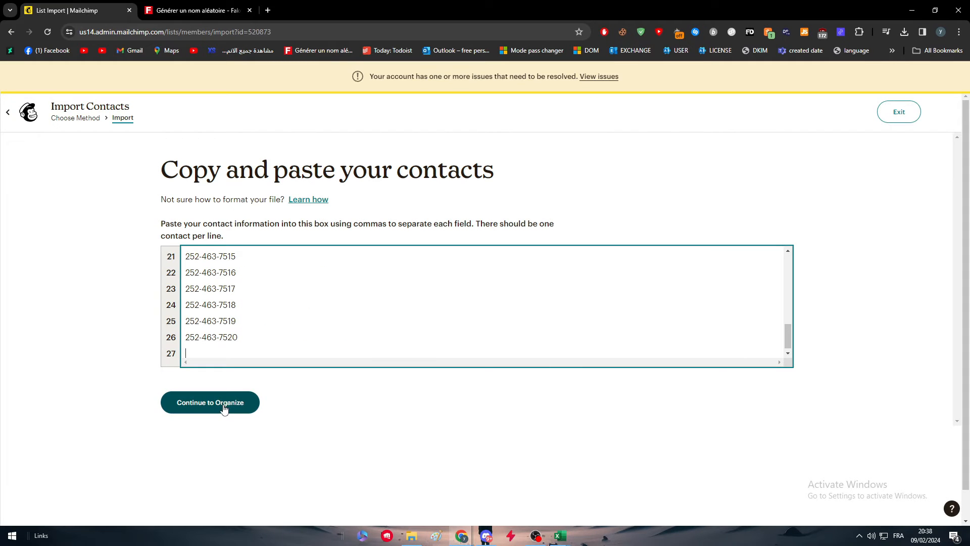
pyautogui.click(209, 402)
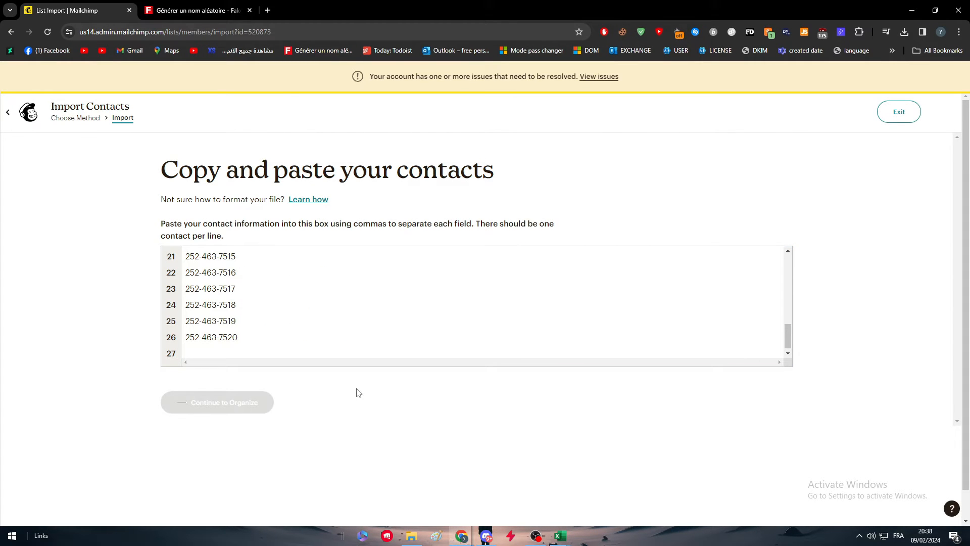
pyautogui.click(217, 402)
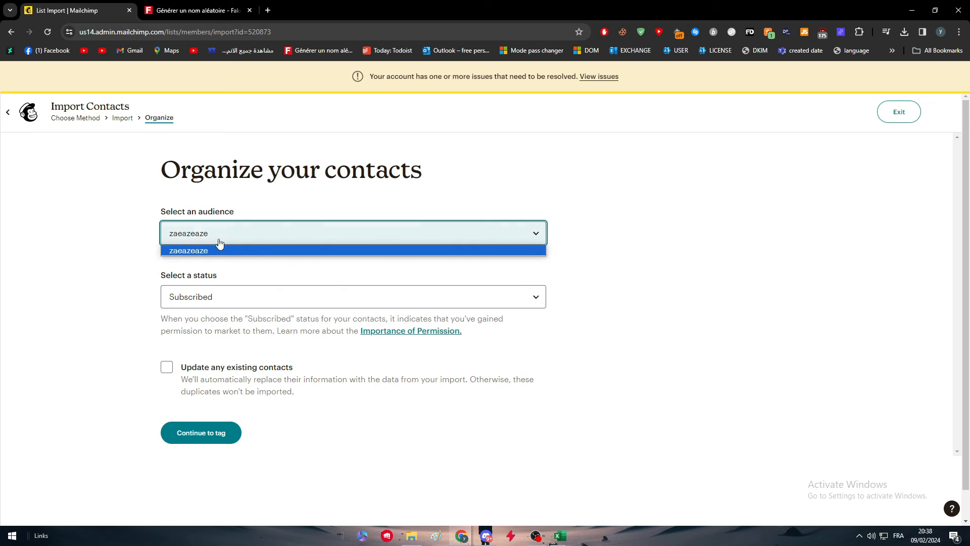
pyautogui.click(353, 297)
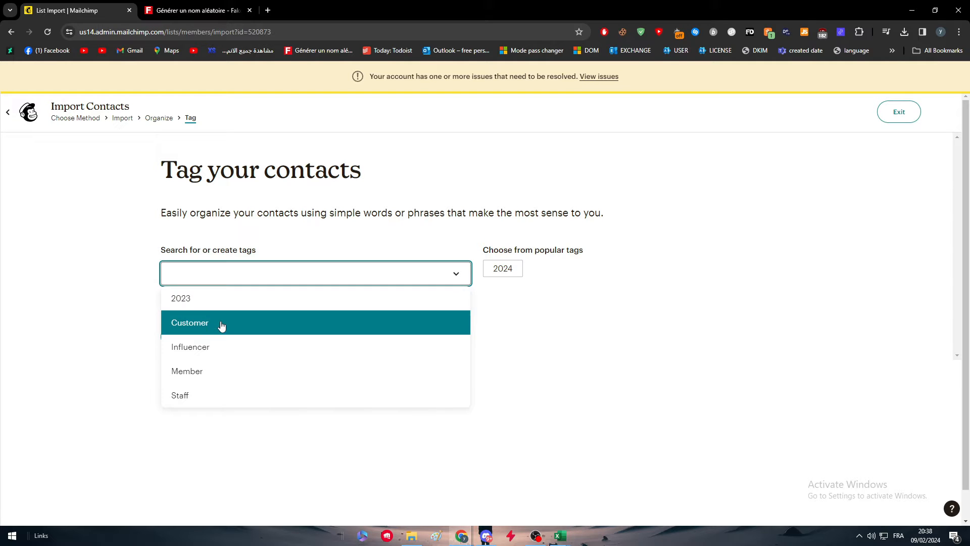
pyautogui.click(190, 322)
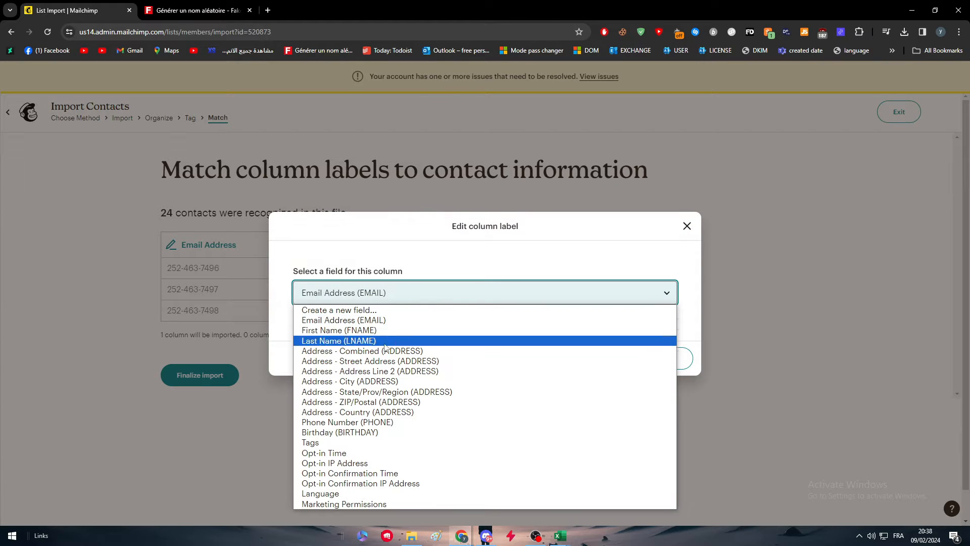
pyautogui.moveTo(364, 503)
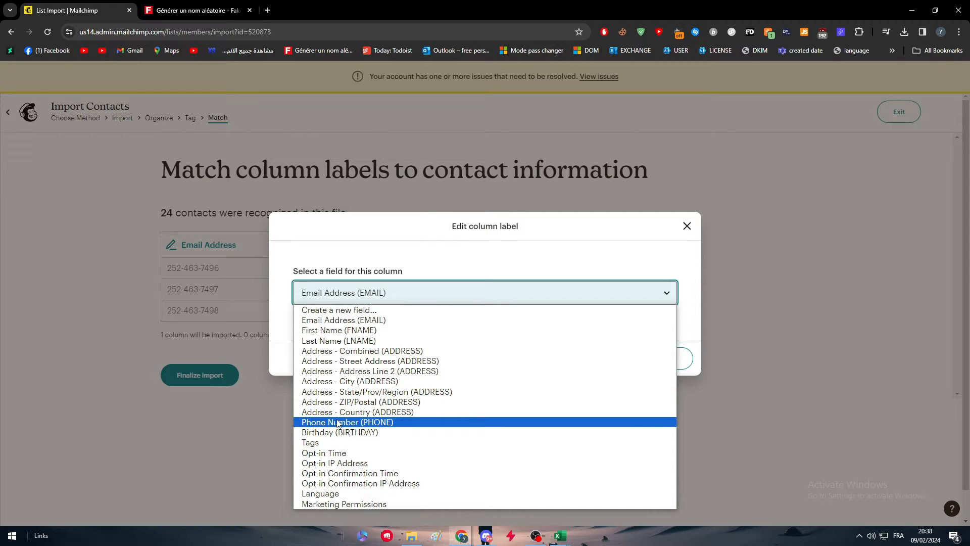
pyautogui.click(347, 422)
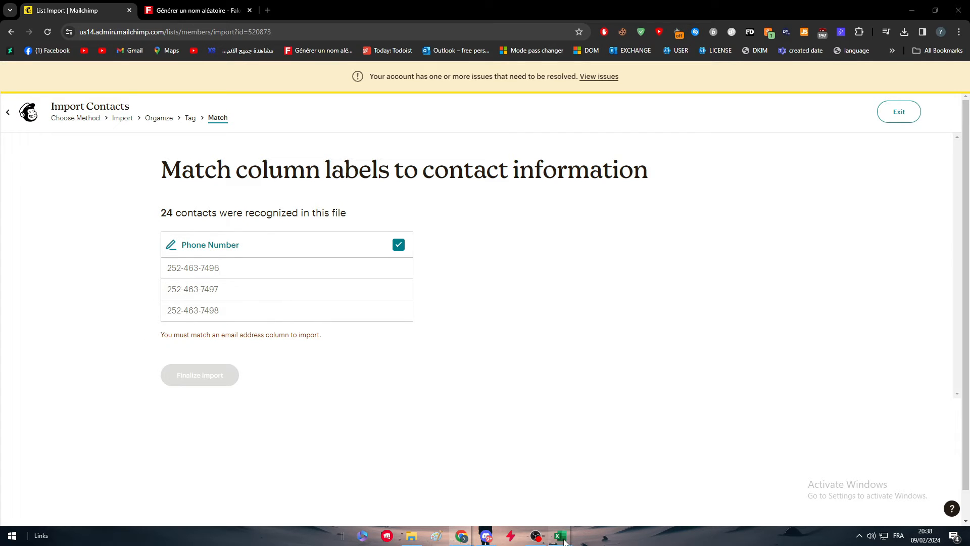
pyautogui.click(558, 535)
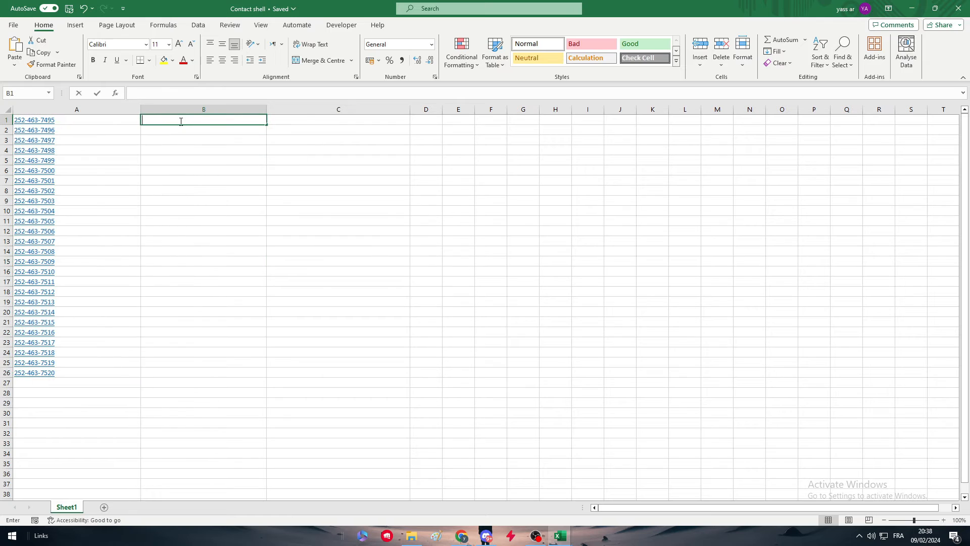
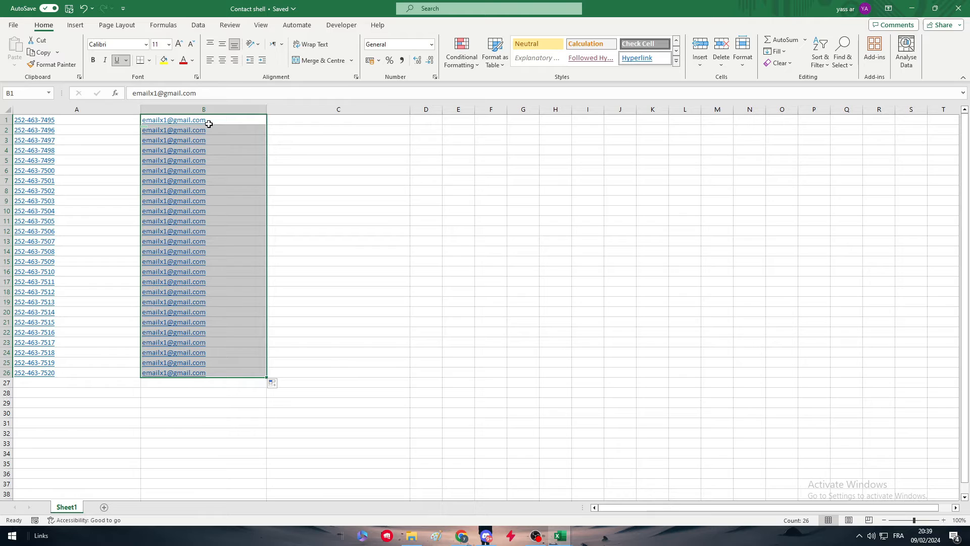
pyautogui.rightClick(209, 122)
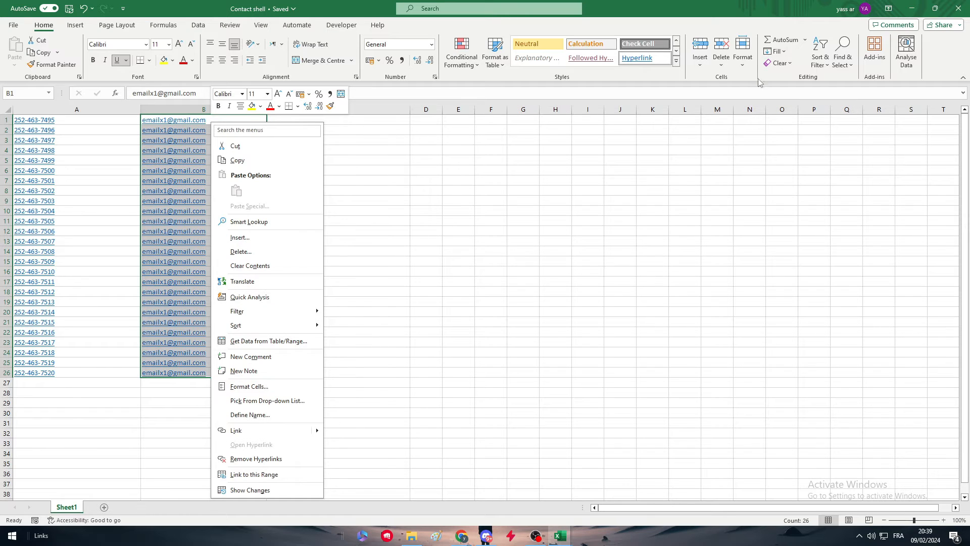
pyautogui.click(774, 50)
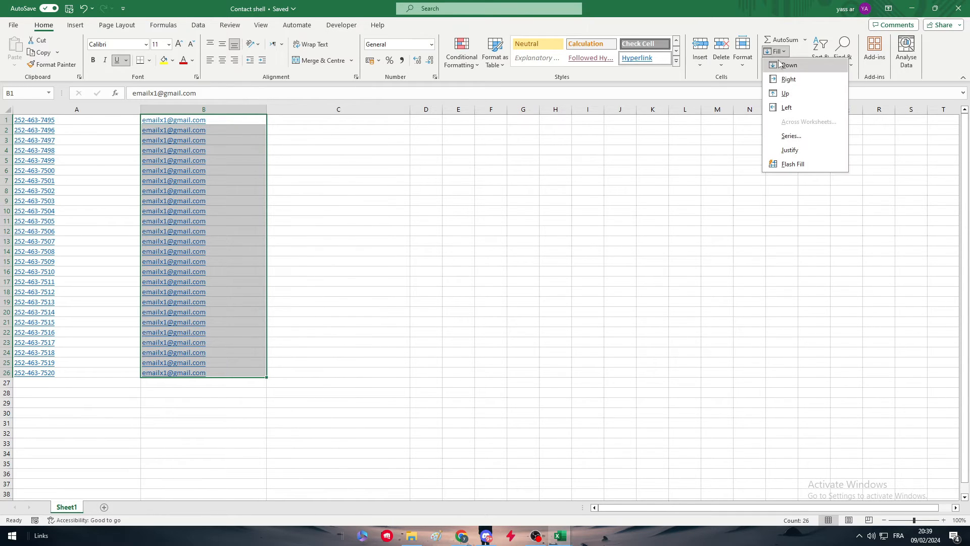
pyautogui.click(776, 50)
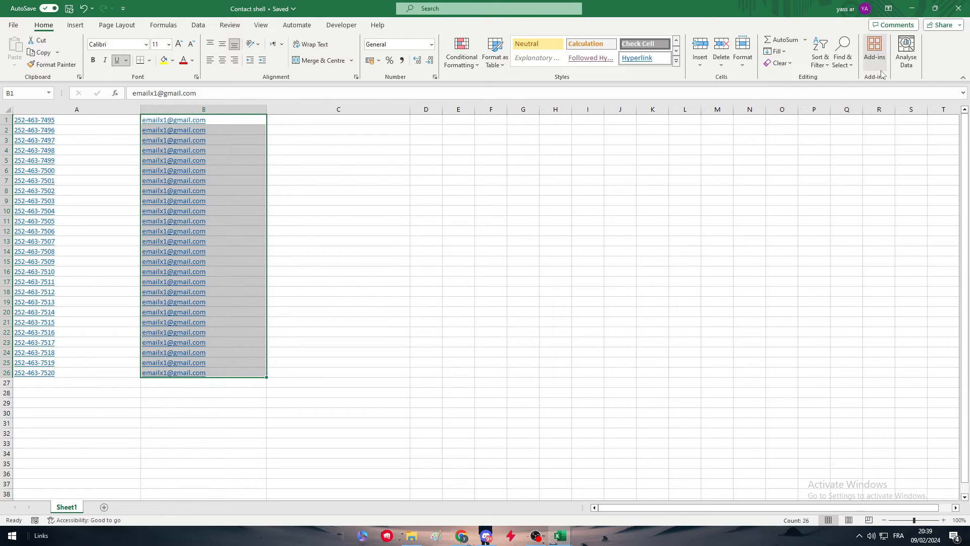
pyautogui.click(774, 50)
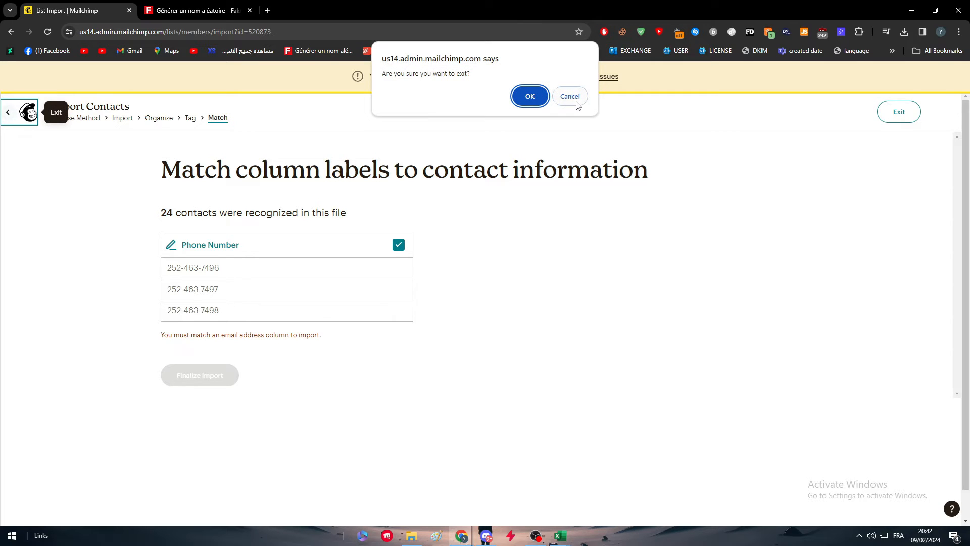
# Leave the old import and copy-paste import 10 subscribed contacts into zaeazeaze
pyautogui.click(529, 96)
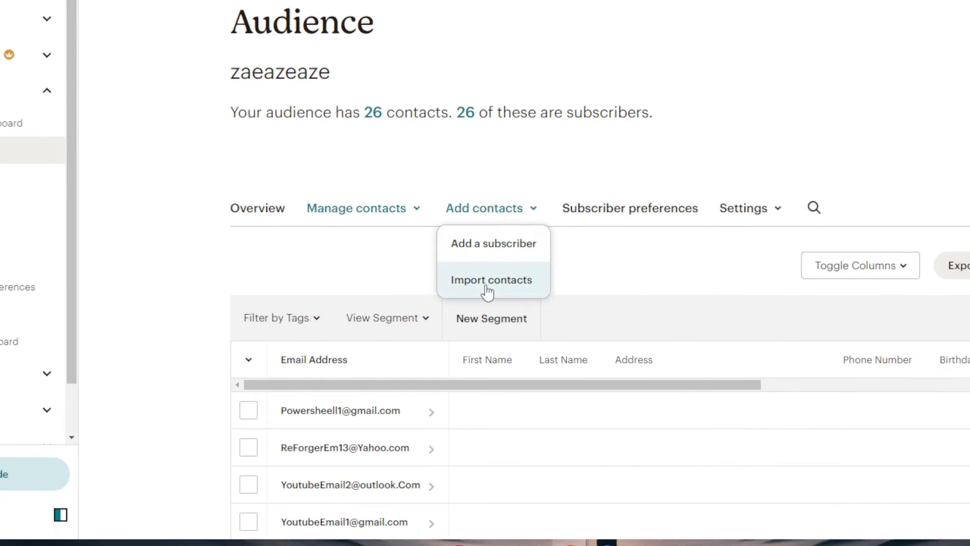
pyautogui.click(492, 279)
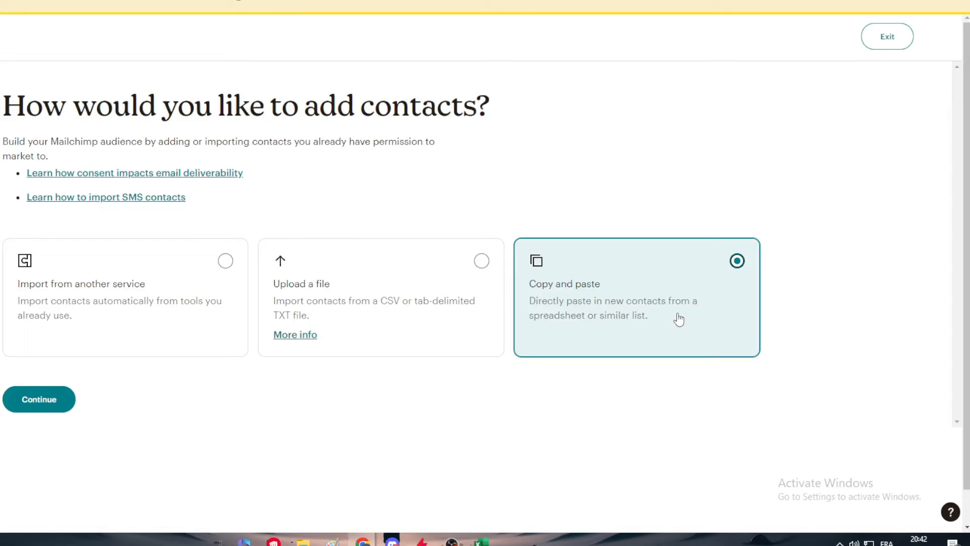
pyautogui.click(38, 399)
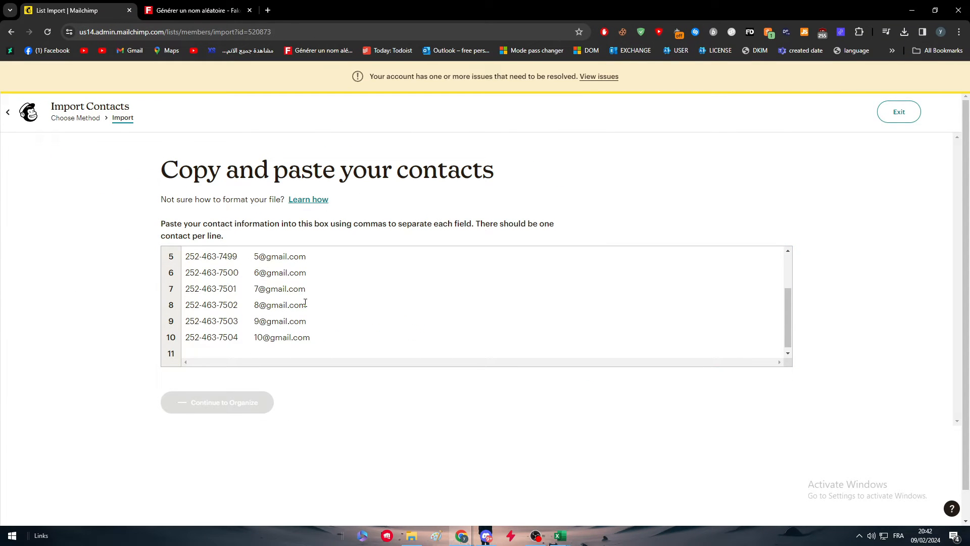
pyautogui.click(217, 401)
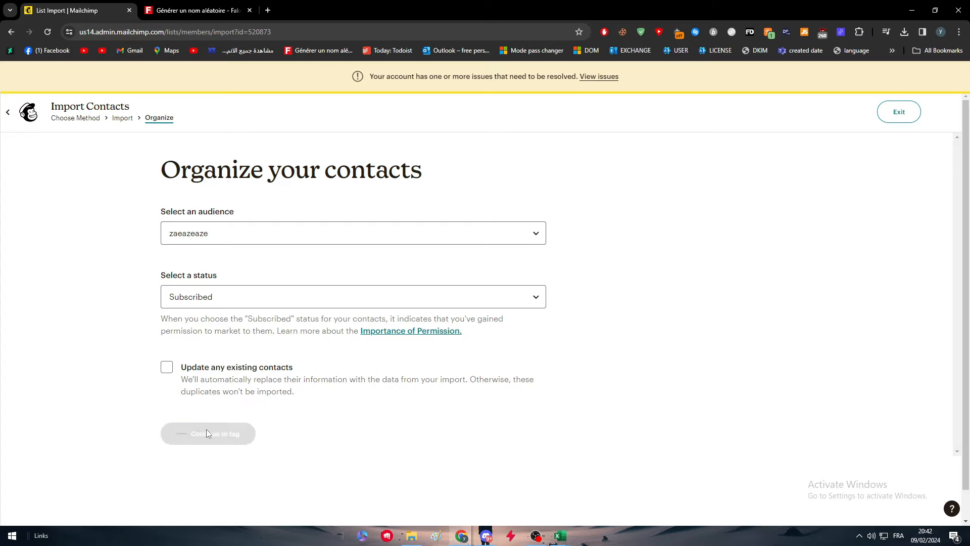
pyautogui.click(207, 433)
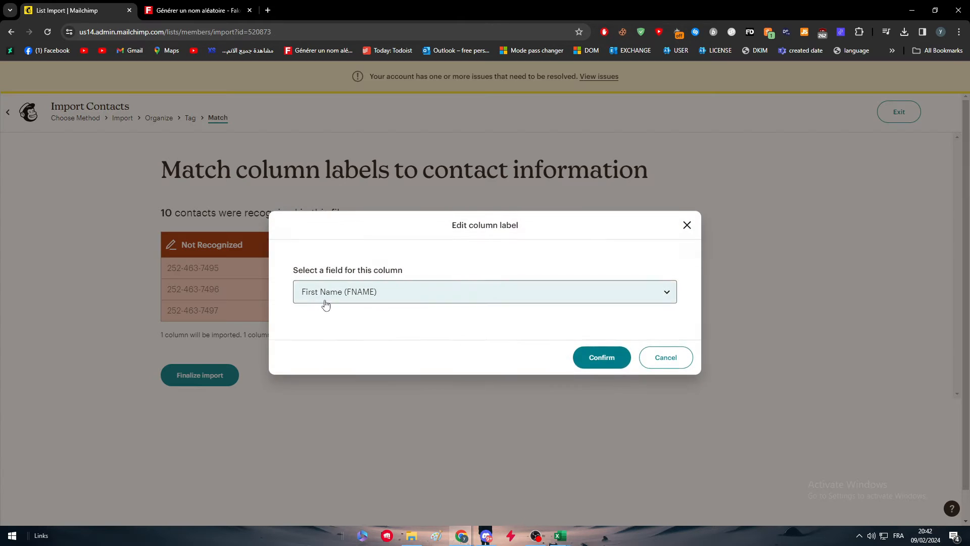
pyautogui.click(601, 357)
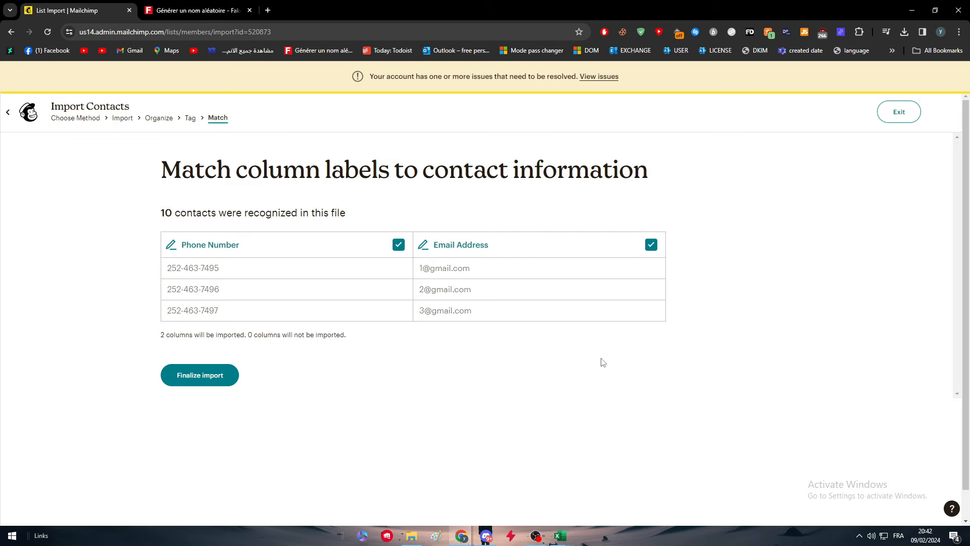
pyautogui.click(199, 374)
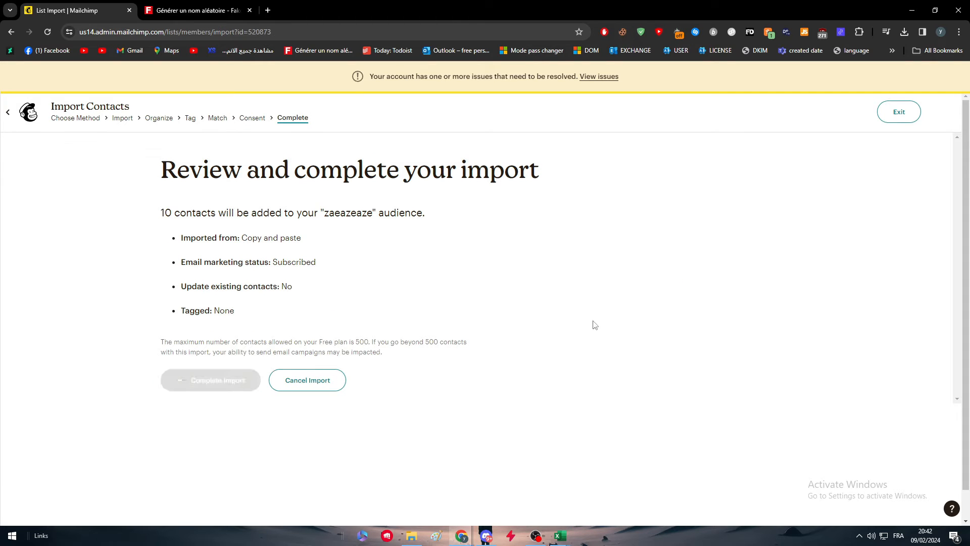
pyautogui.click(210, 380)
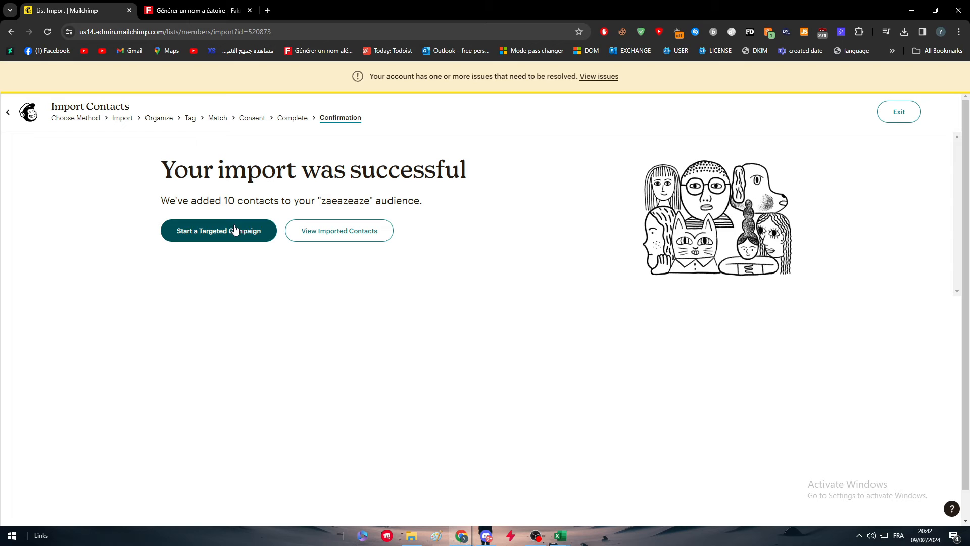
# Start a draft campaign targeting the 10 imported zaeazeaze contacts
pyautogui.doubleClick(345, 200)
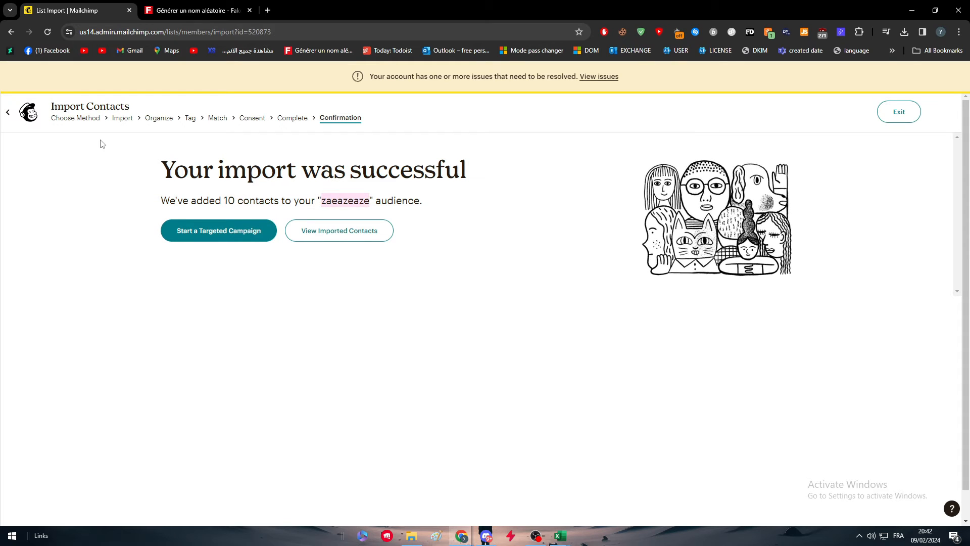
pyautogui.click(218, 230)
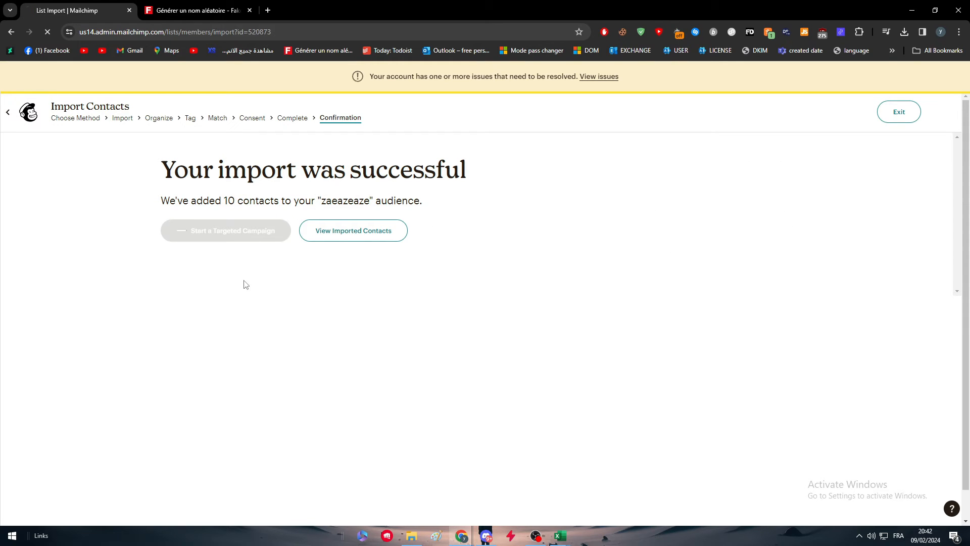
pyautogui.click(225, 230)
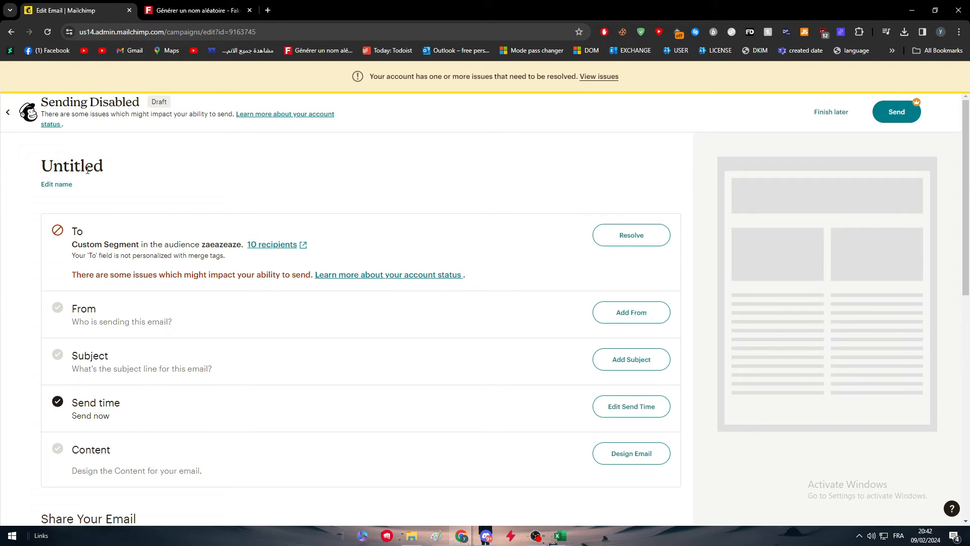
pyautogui.scroll(-3)
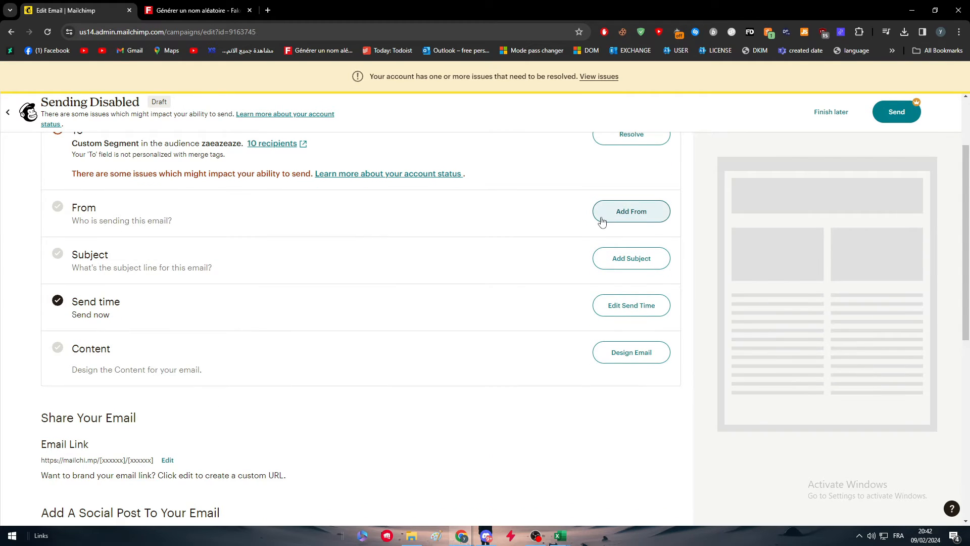
pyautogui.click(631, 211)
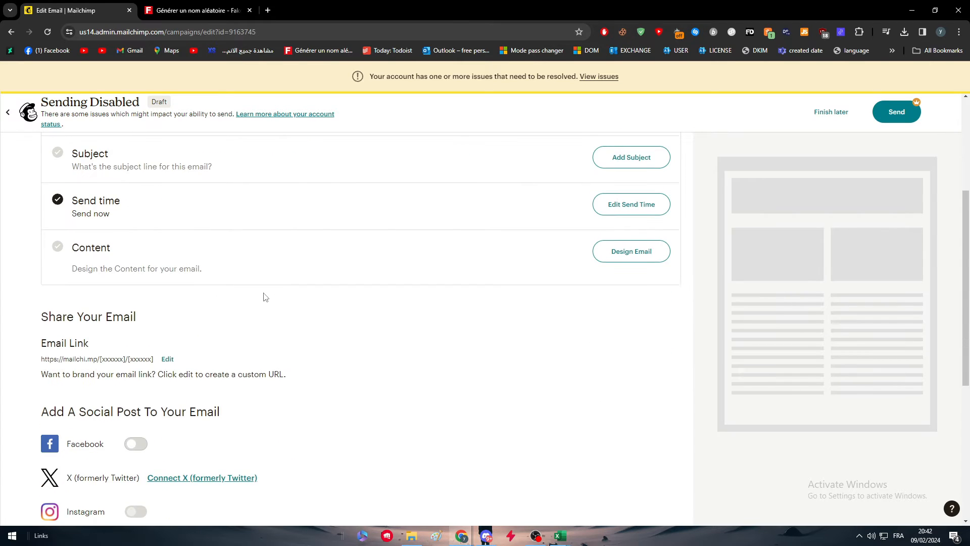
pyautogui.scroll(-3)
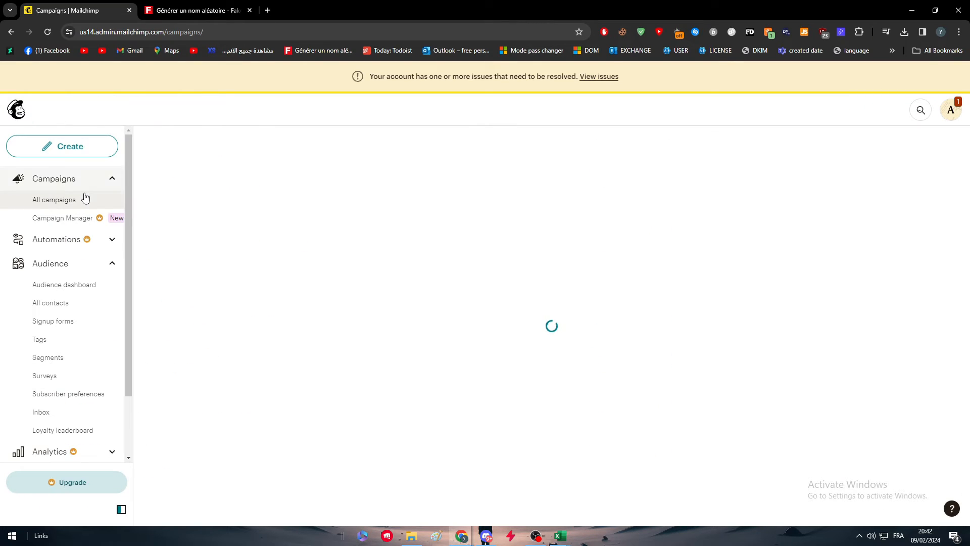
# Filter All campaigns to SMS, find none, and reach the upgrade plans via Create new
pyautogui.click(54, 199)
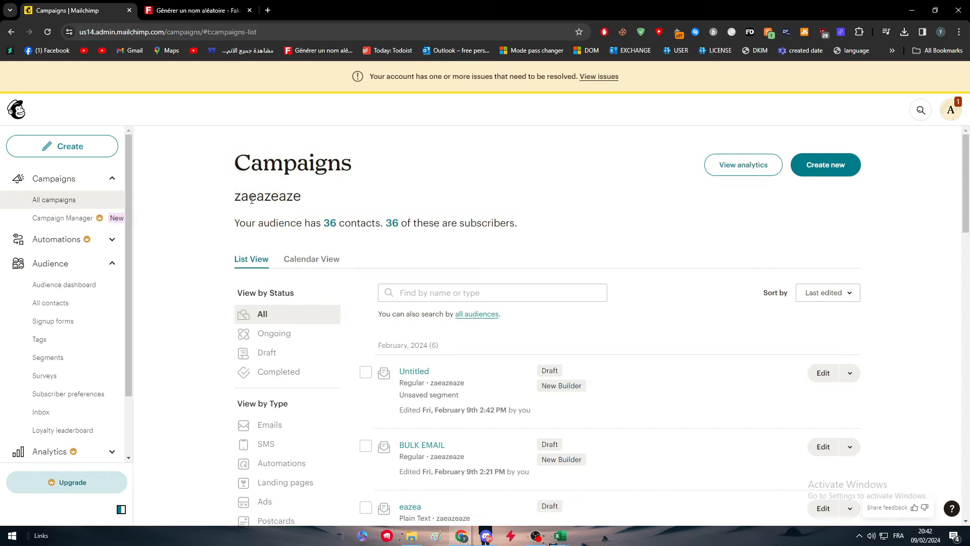
pyautogui.scroll(-3)
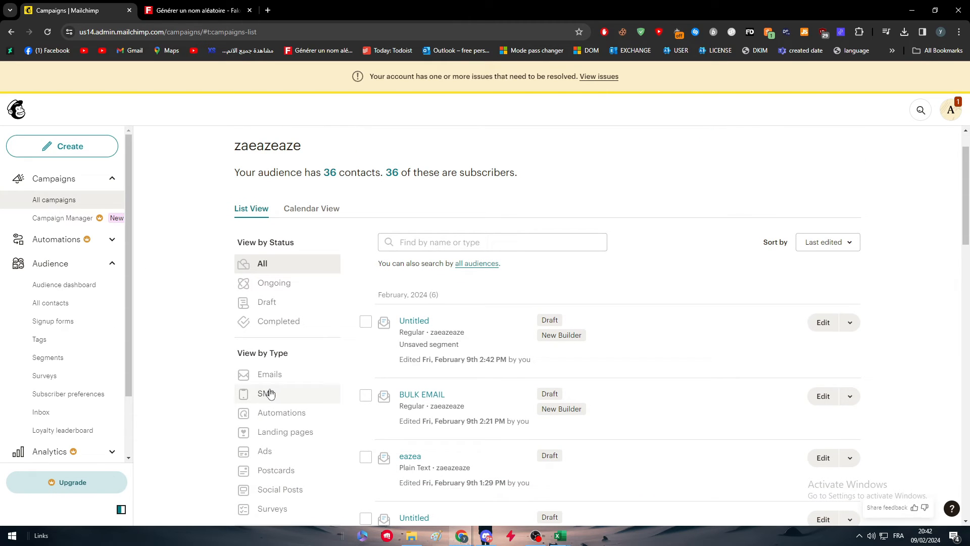
pyautogui.click(267, 393)
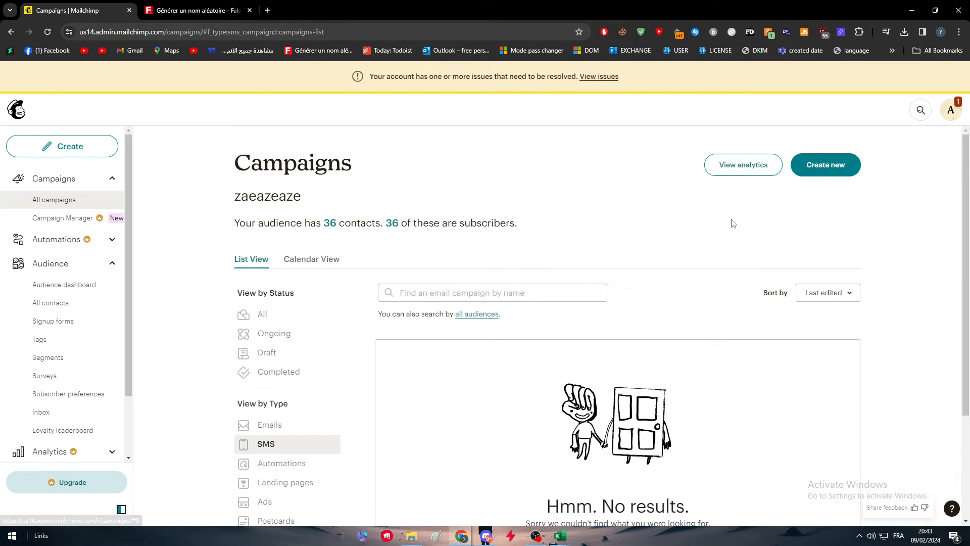
pyautogui.click(824, 164)
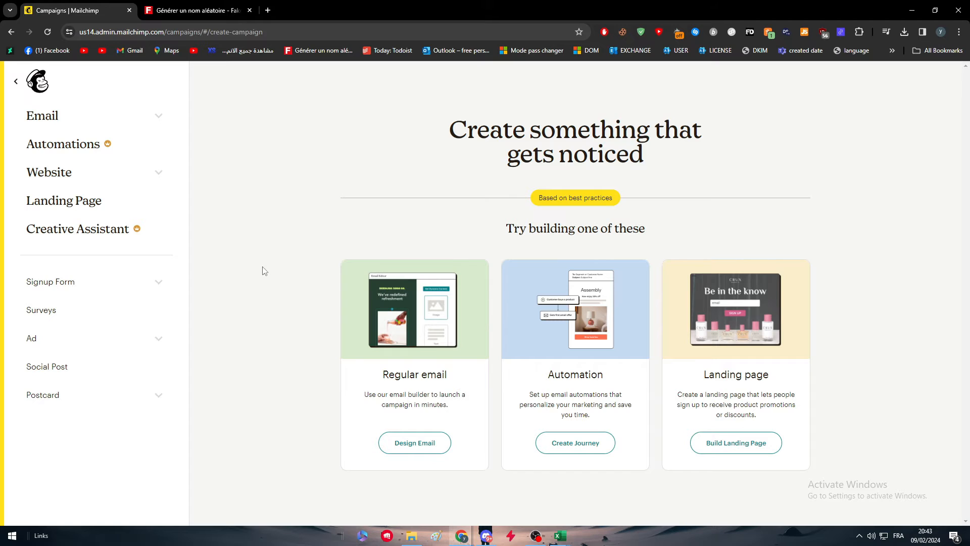
pyautogui.moveTo(122, 117)
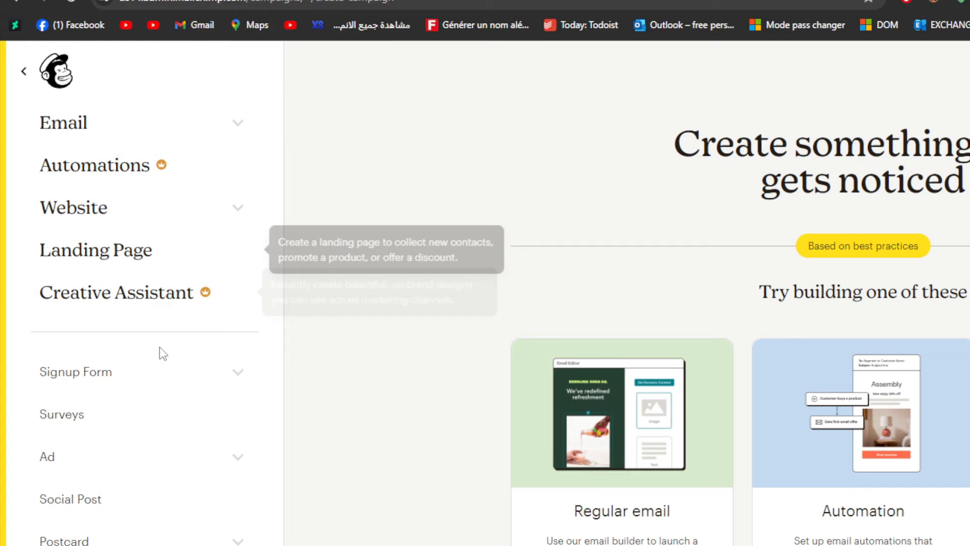
pyautogui.scroll(-3)
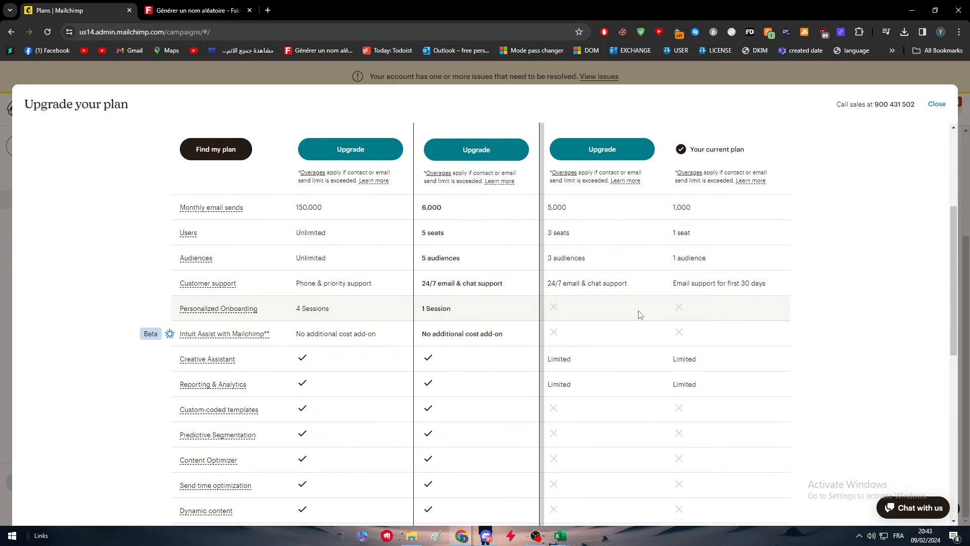
# Scroll the plan table and set the contact amount to 200,000+
pyautogui.scroll(-3)
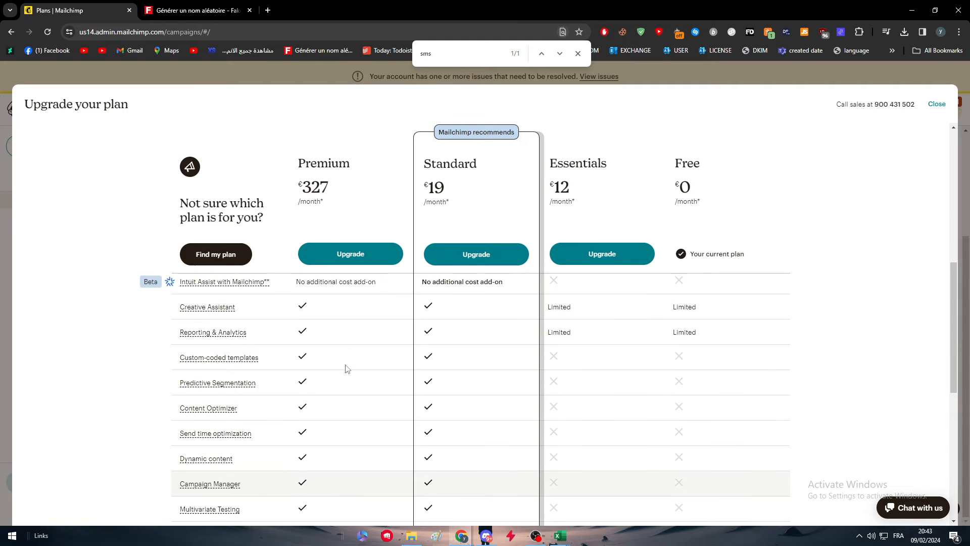
pyautogui.scroll(-3)
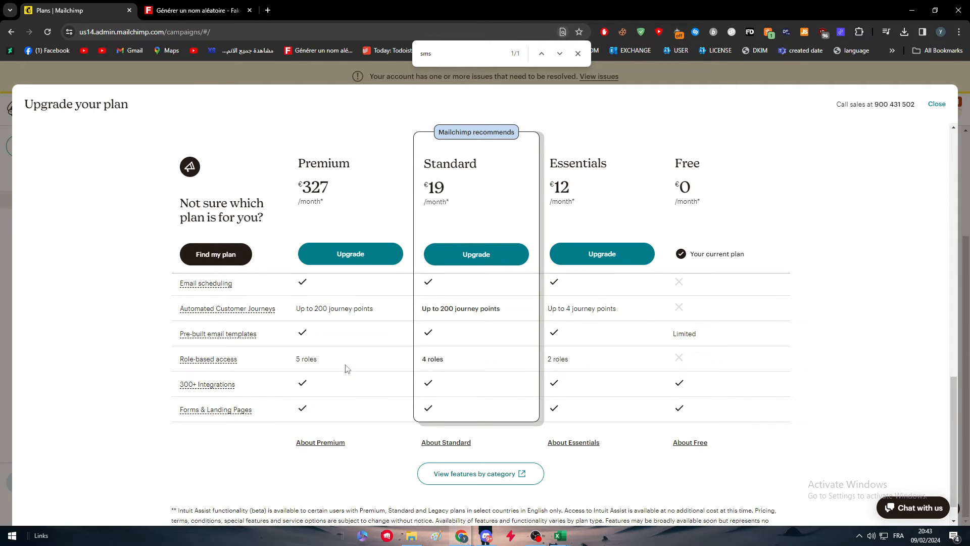
pyautogui.scroll(-3)
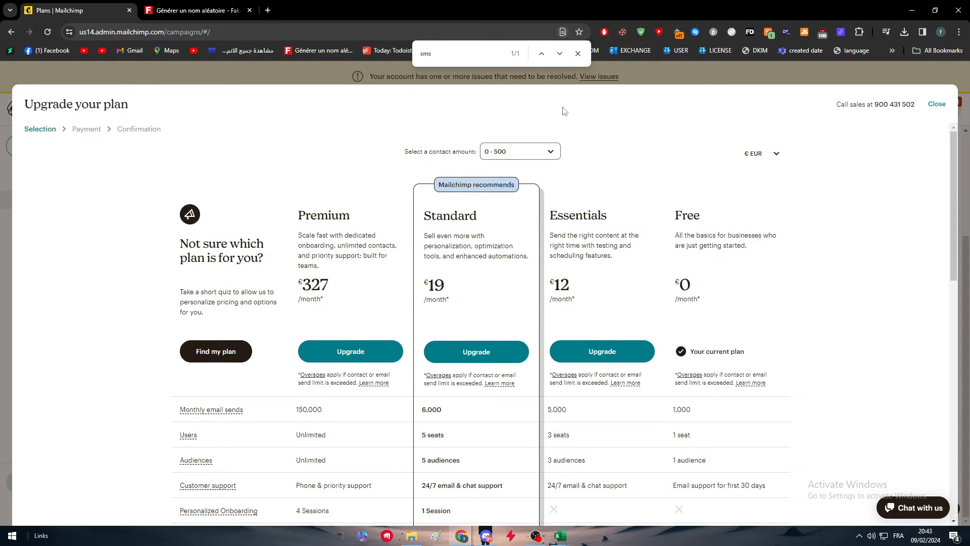
pyautogui.scroll(-3)
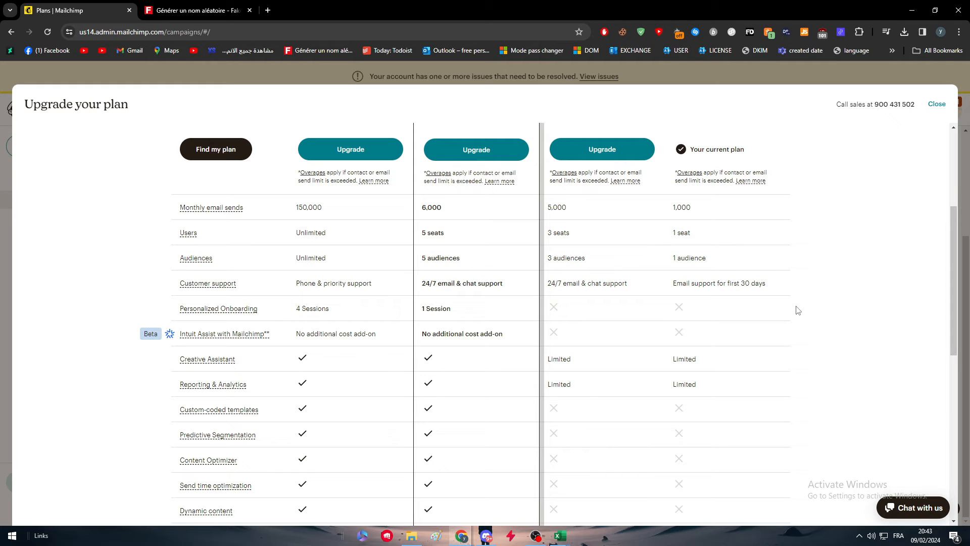
pyautogui.scroll(-3)
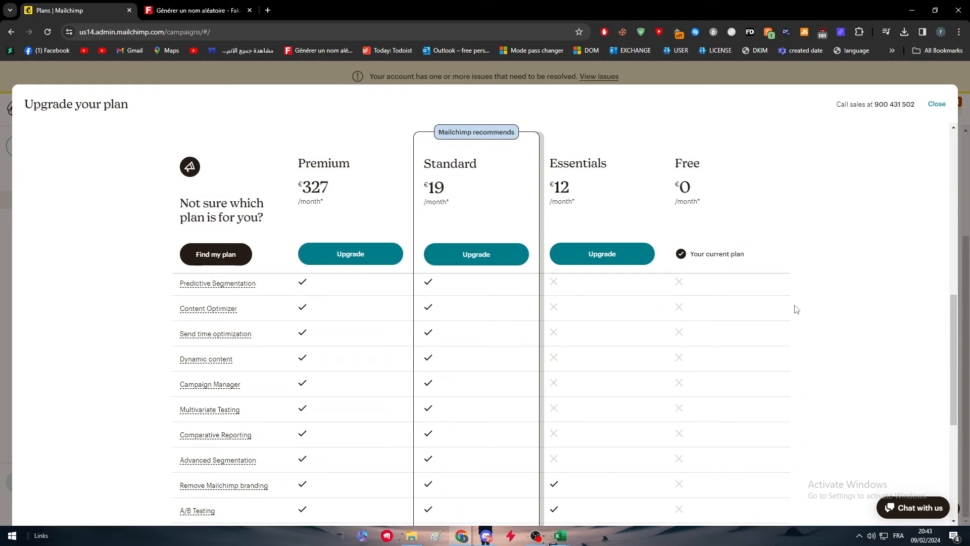
pyautogui.scroll(-3)
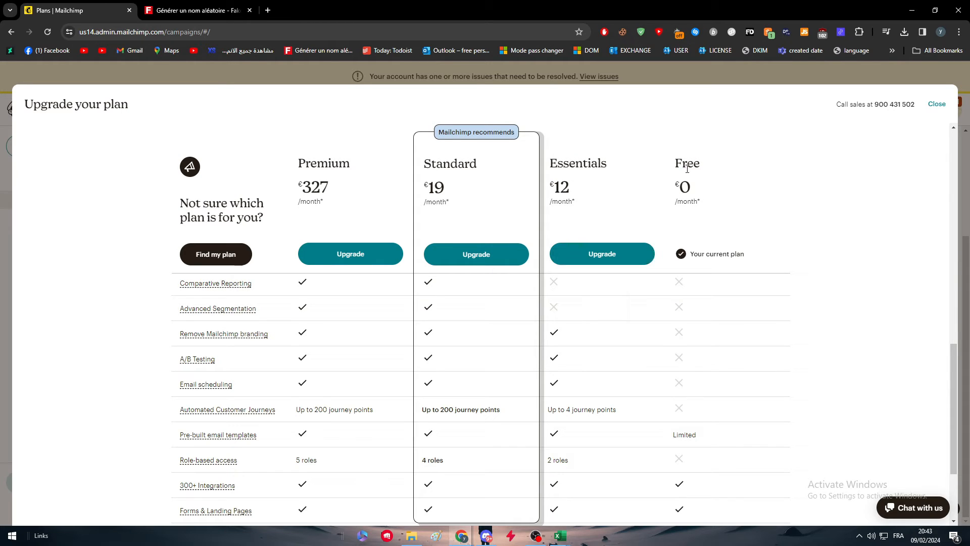
pyautogui.moveTo(507, 178)
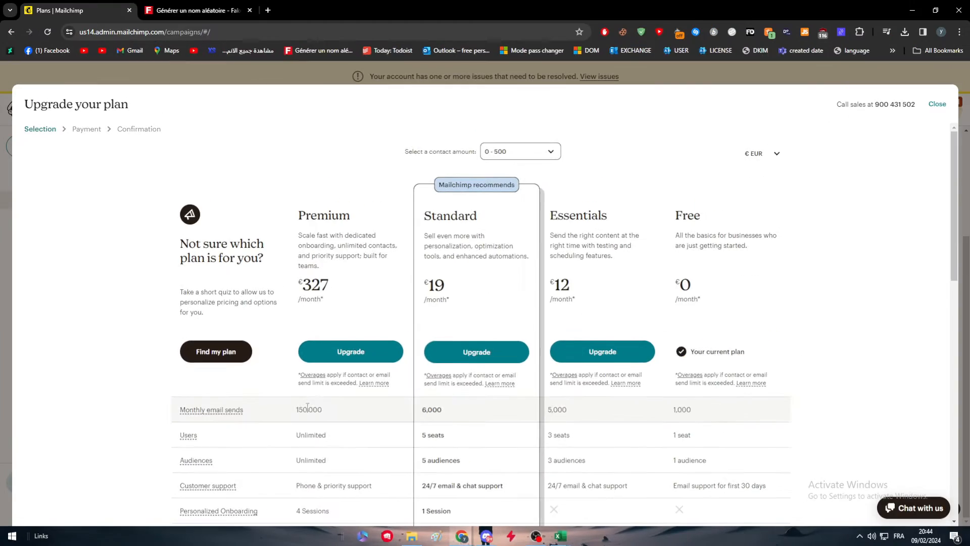
pyautogui.click(518, 151)
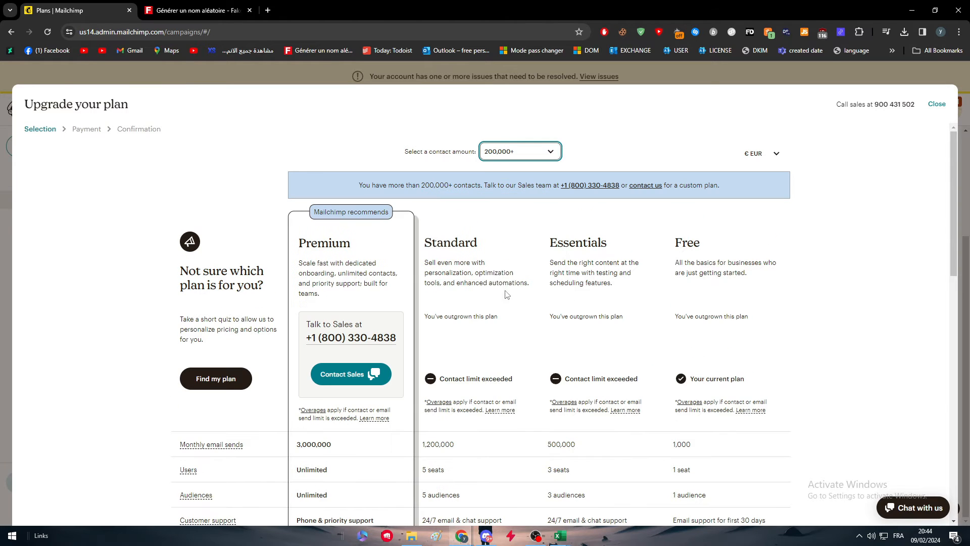
pyautogui.scroll(-3)
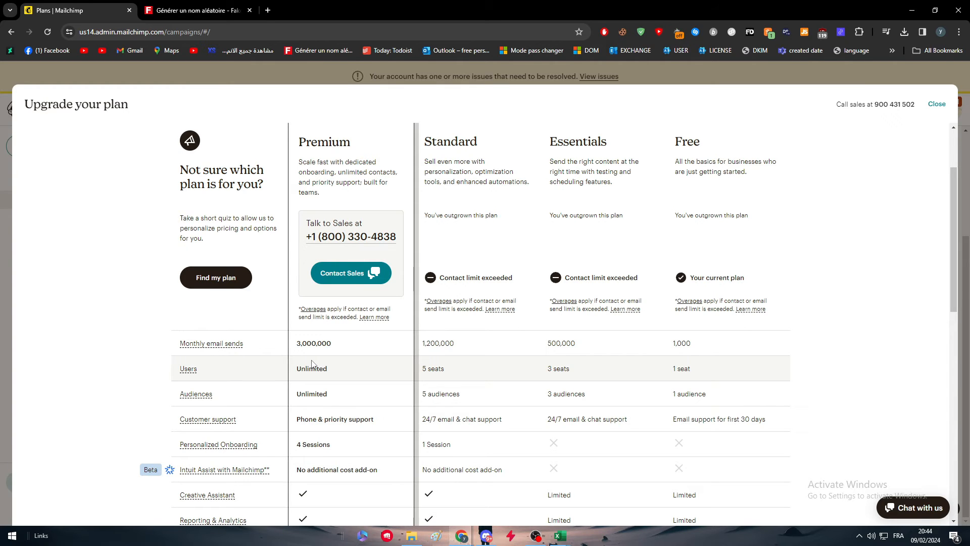
pyautogui.scroll(-3)
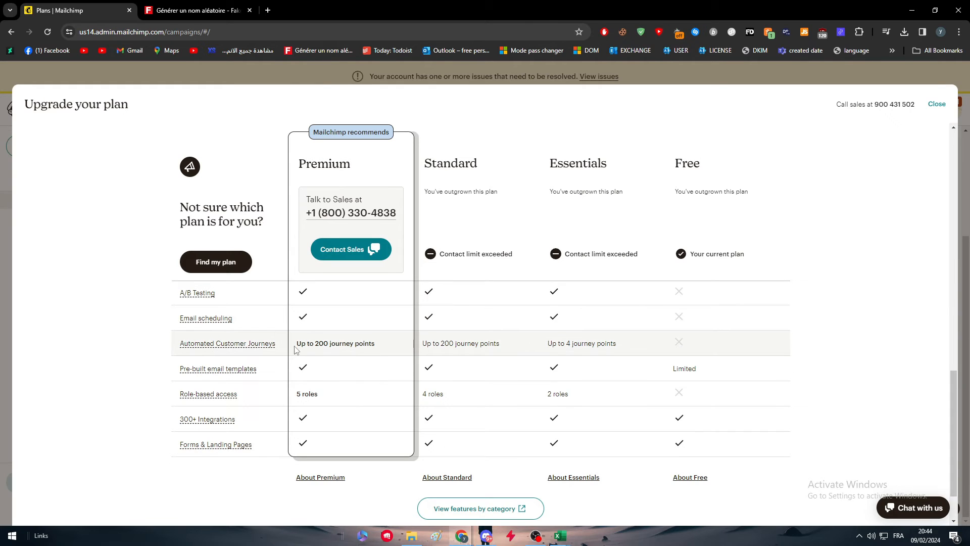
pyautogui.scroll(-3)
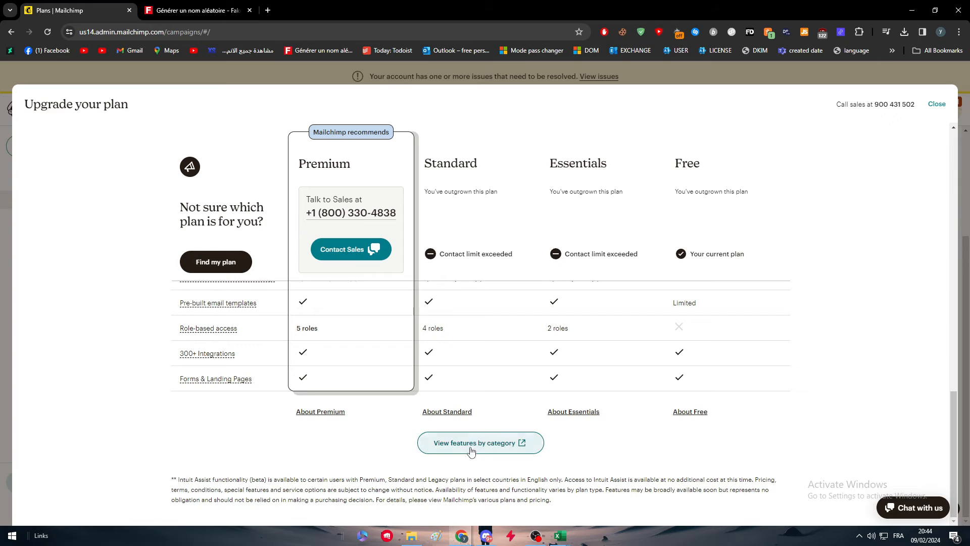
# Open features by category and scroll to disclaimer 4 about the US-only SMS add-on
pyautogui.click(480, 443)
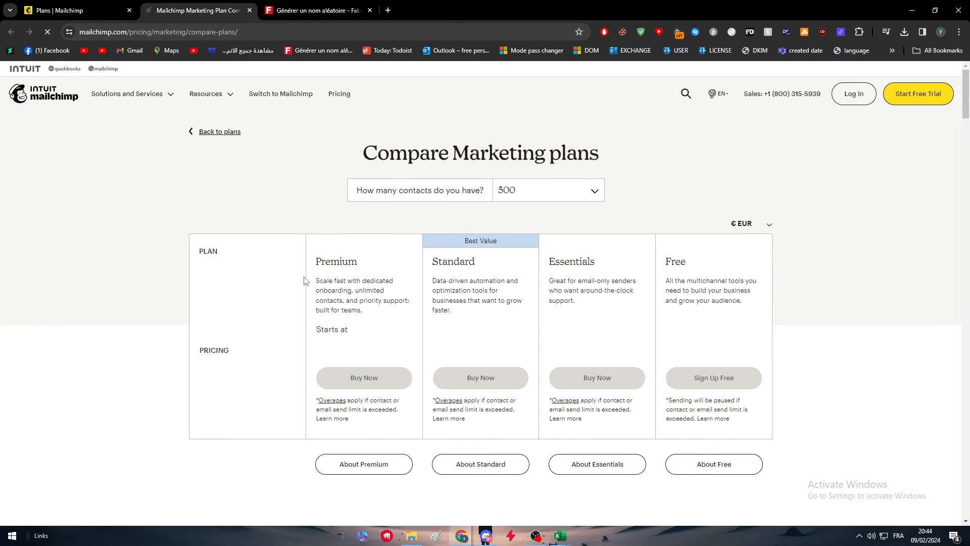
pyautogui.scroll(-3)
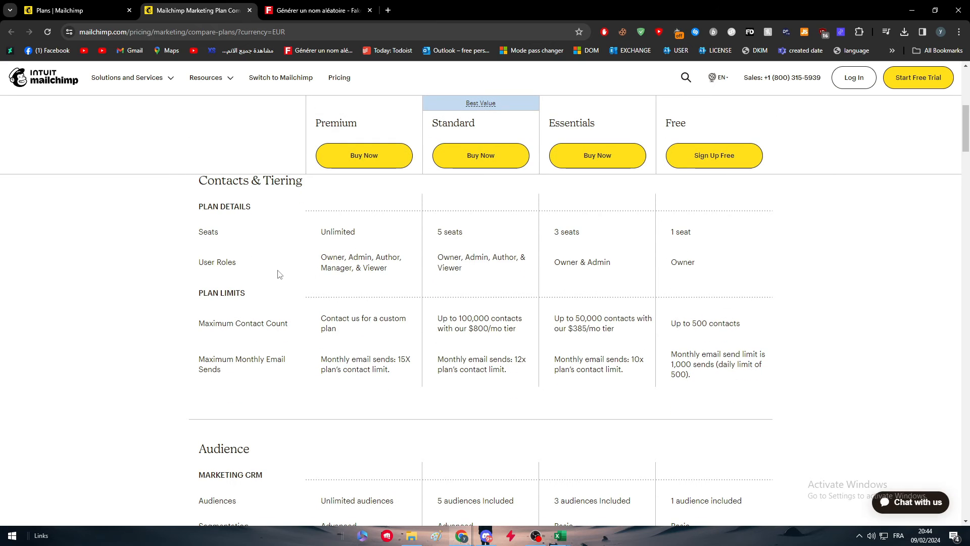
pyautogui.scroll(-3)
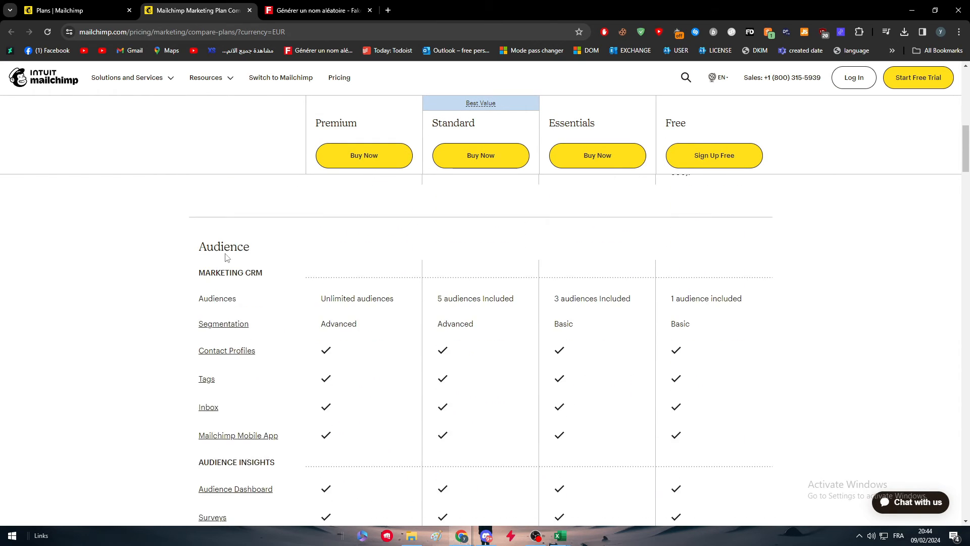
pyautogui.scroll(-3)
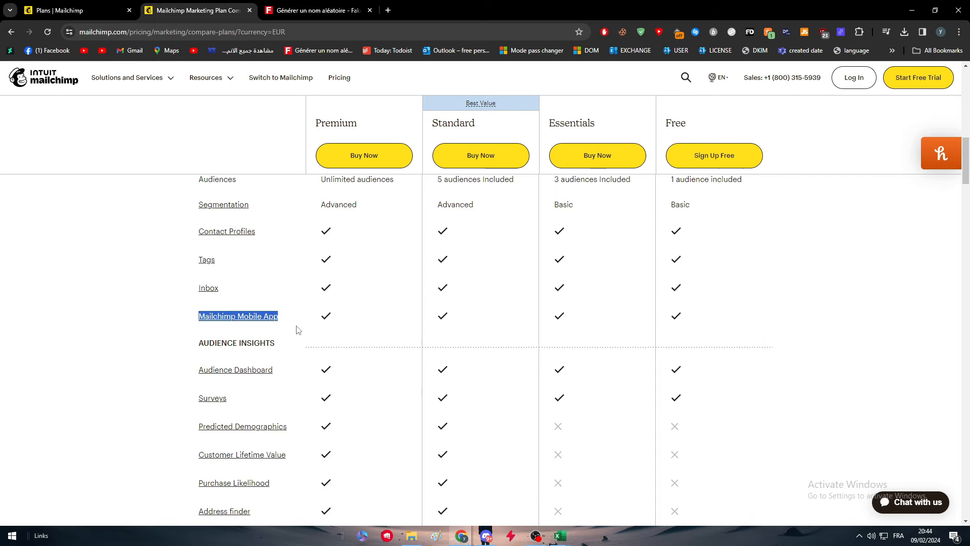
pyautogui.scroll(-3)
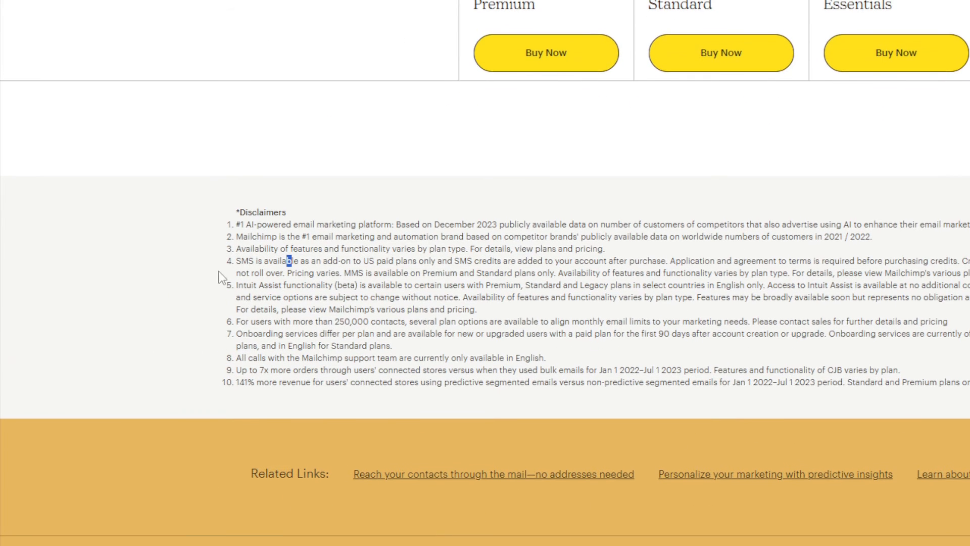
pyautogui.scroll(-3)
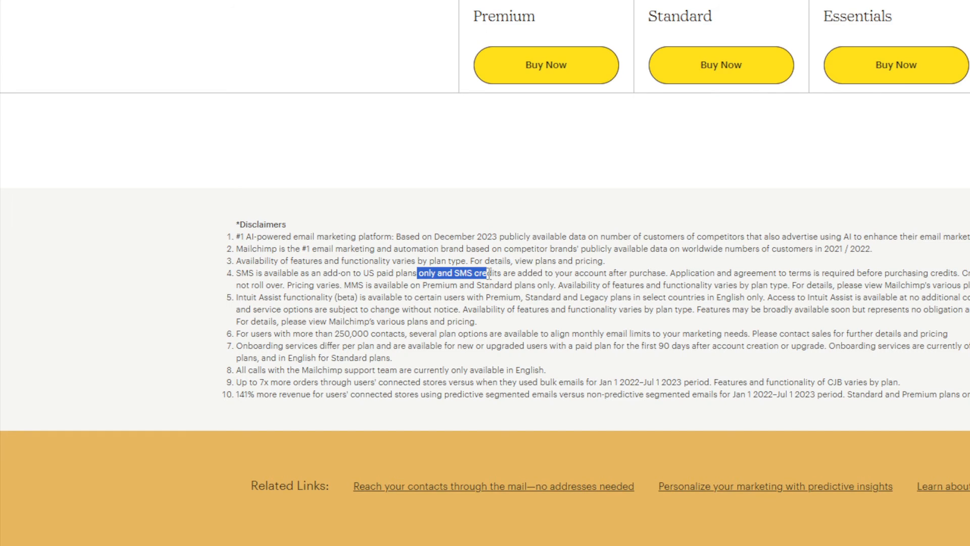
pyautogui.click(535, 286)
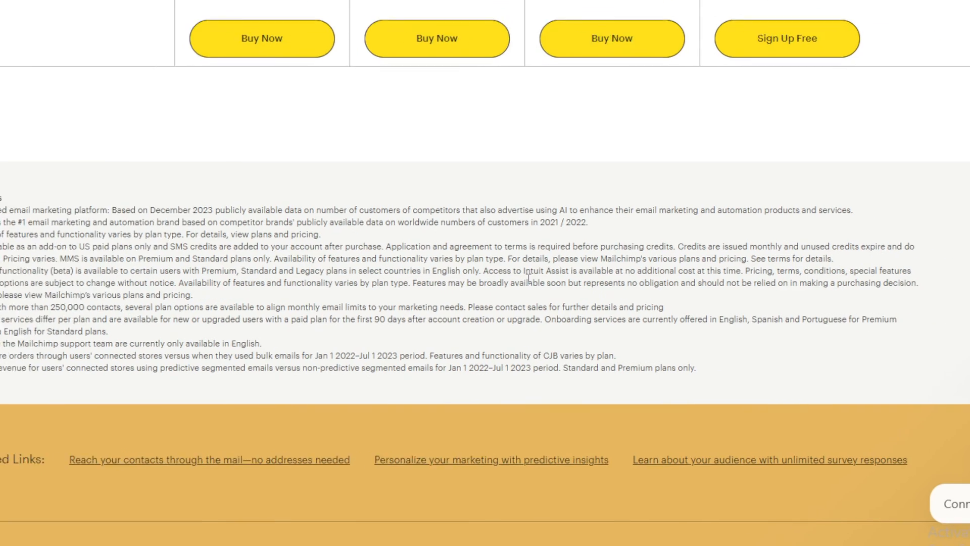
pyautogui.scroll(-3)
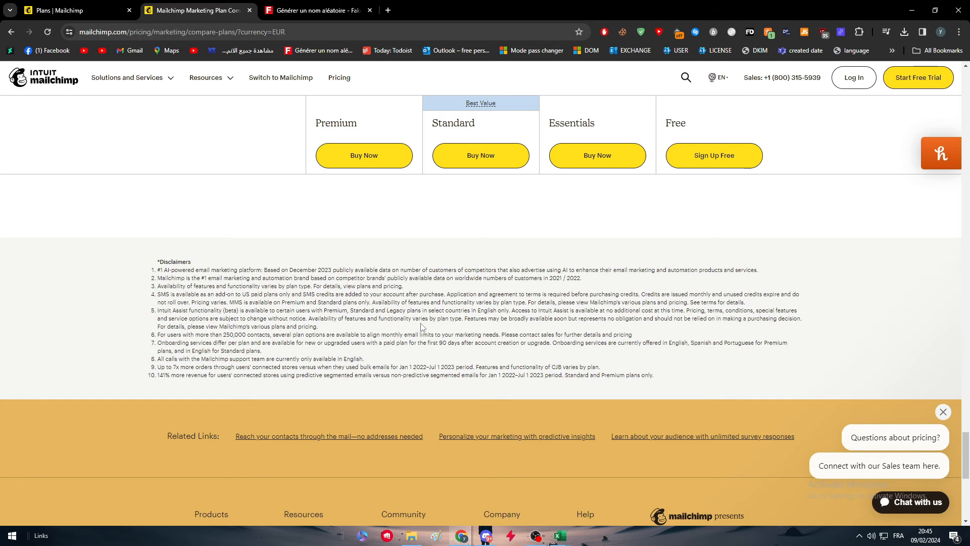
pyautogui.moveTo(589, 302)
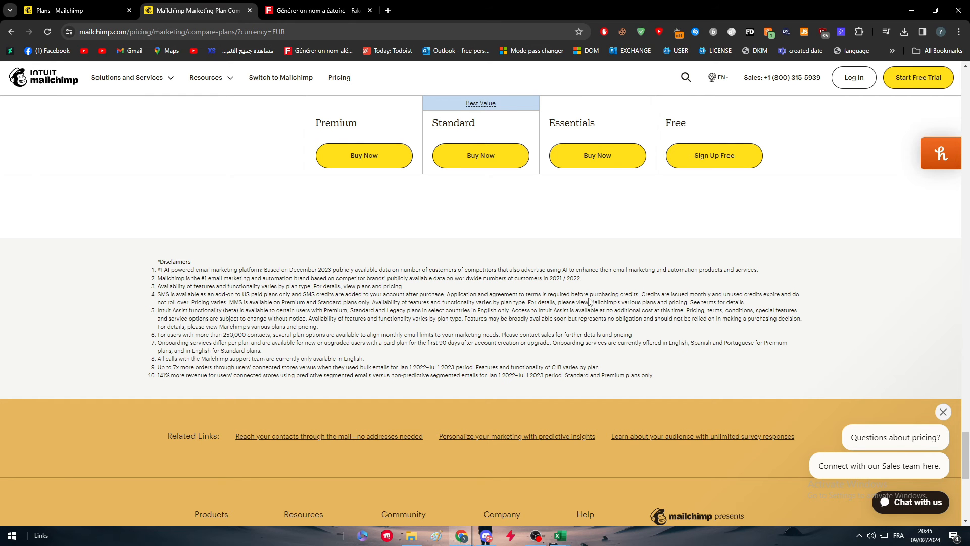
pyautogui.scroll(-3)
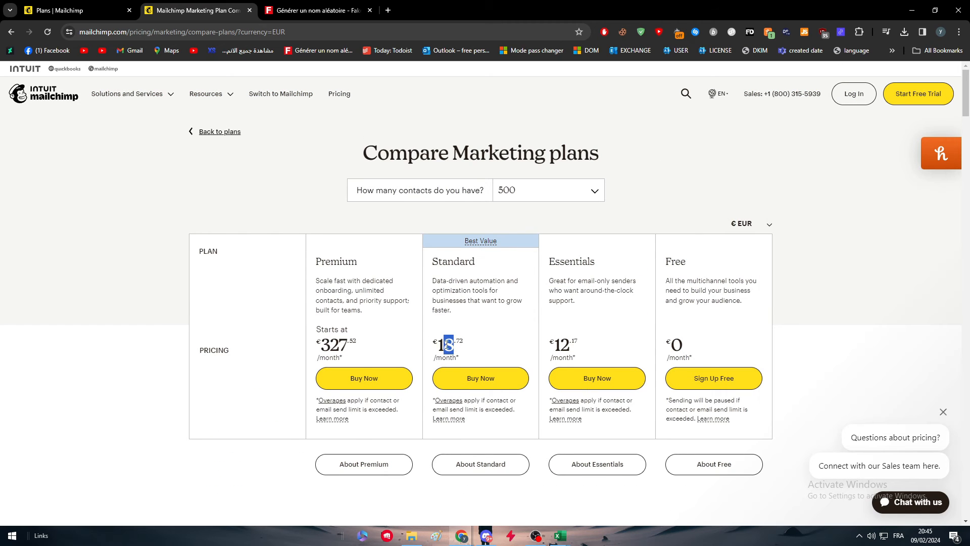
pyautogui.moveTo(480, 378)
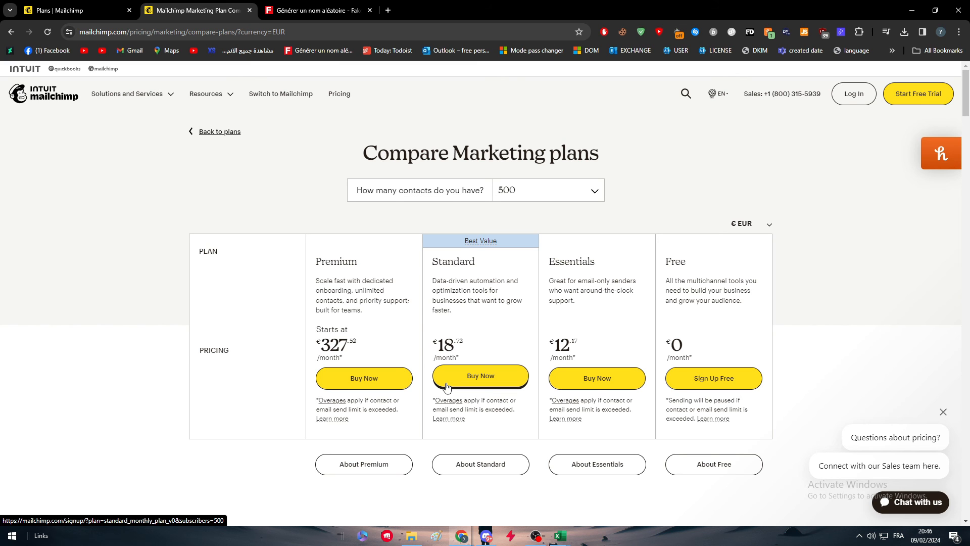
# Switch back to the 'Plans | Mailchimp' tab
pyautogui.click(480, 377)
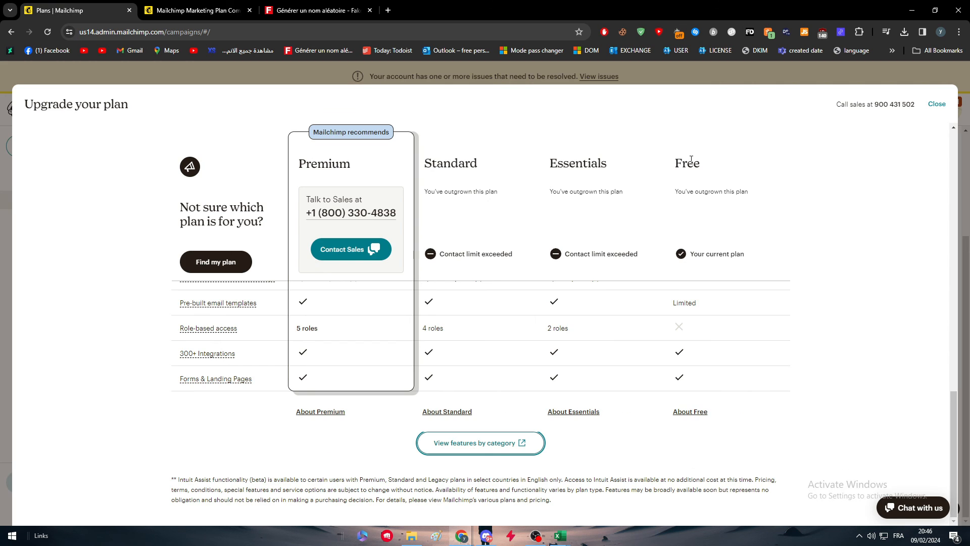
# Close the Upgrade your plan dialog and choose Create in the sidebar
pyautogui.click(936, 103)
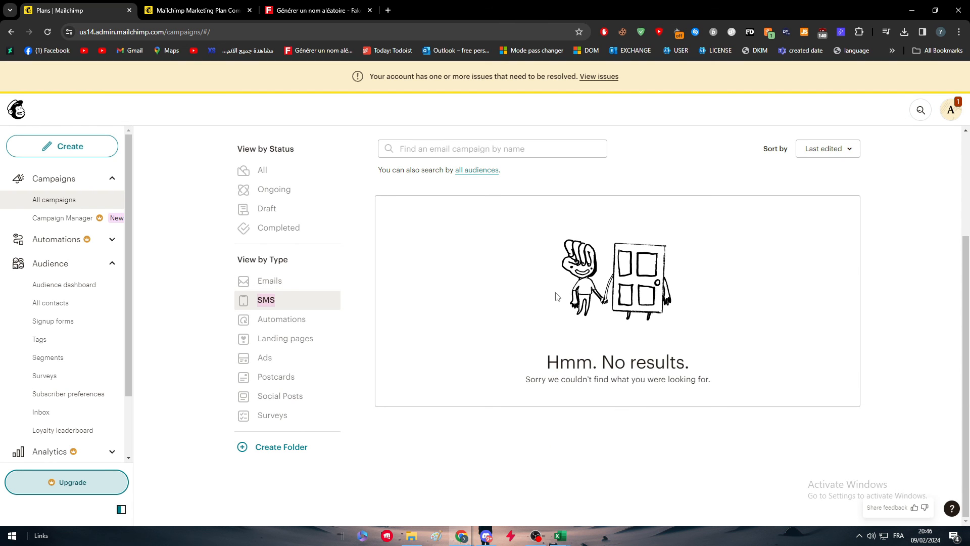
pyautogui.moveTo(178, 330)
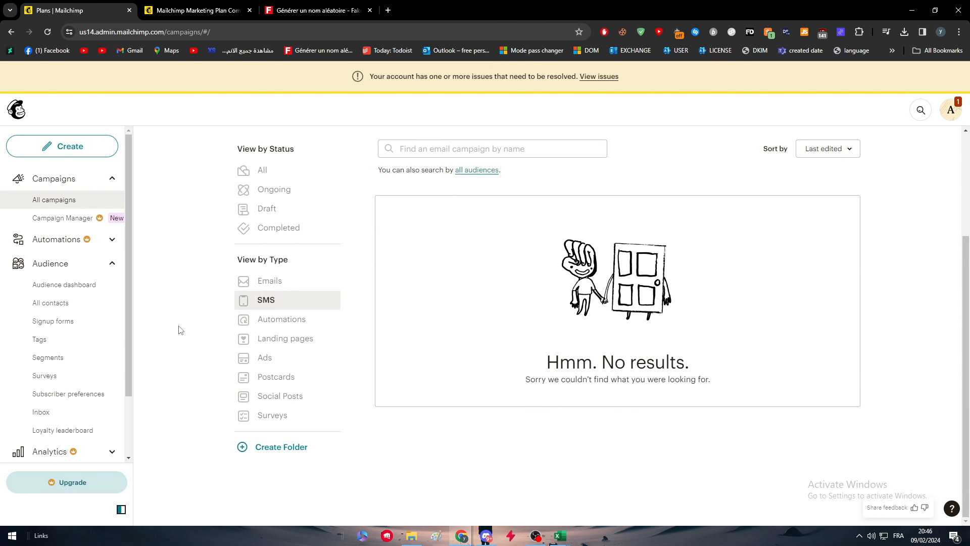
pyautogui.click(61, 146)
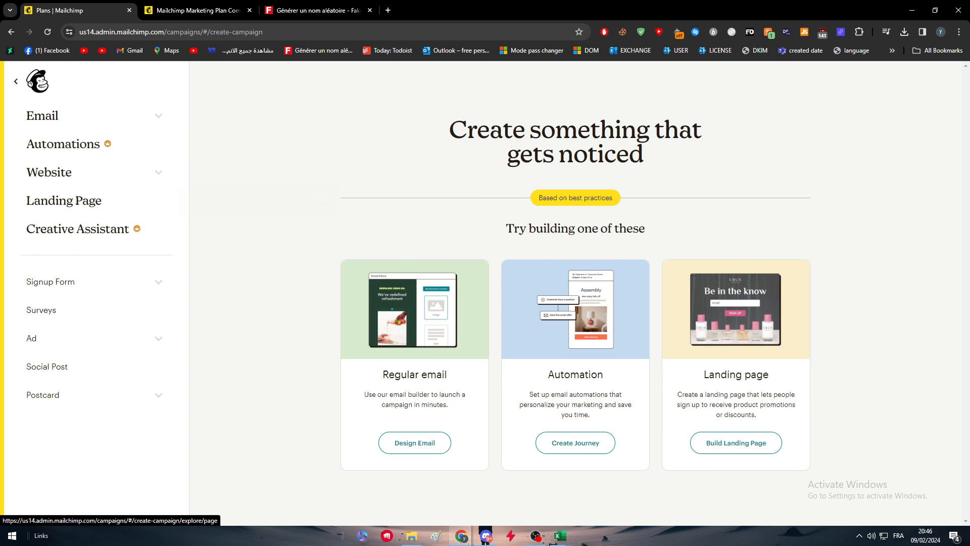
pyautogui.moveTo(85, 260)
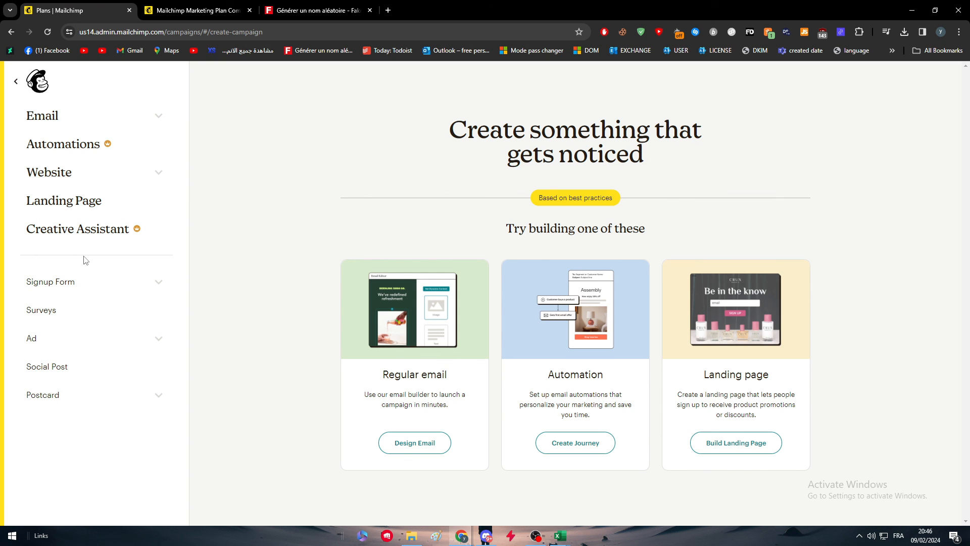